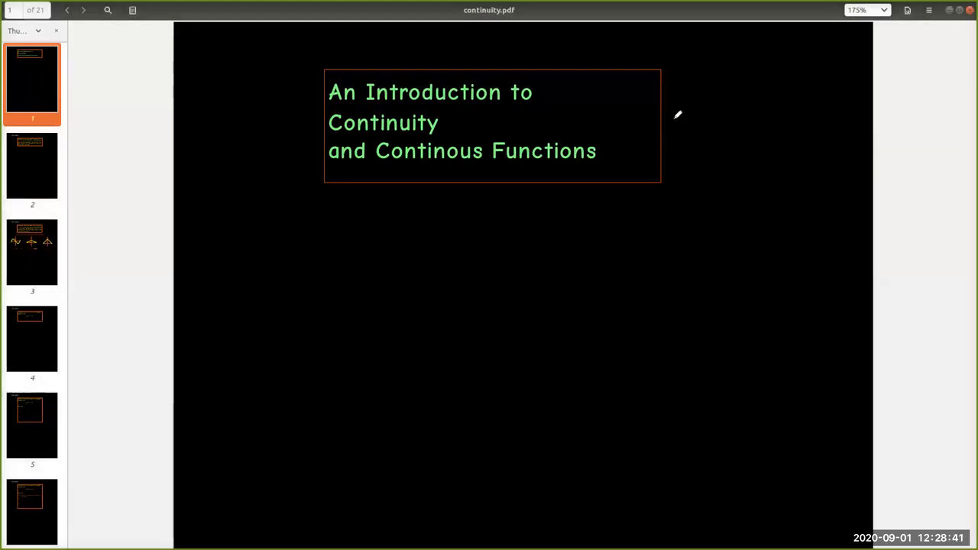
{"action": "mouse_move", "coordinate": [468, 208]}
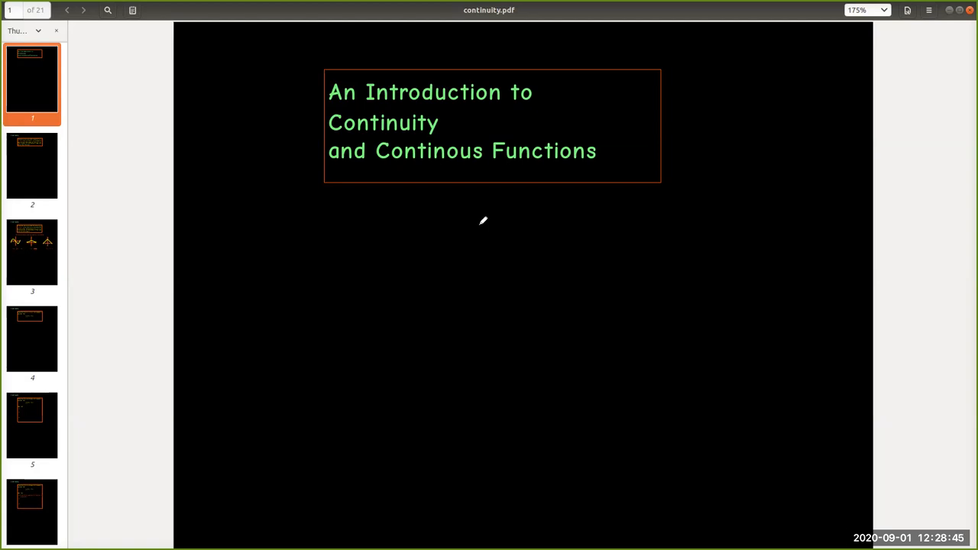
{"action": "mouse_move", "coordinate": [489, 223]}
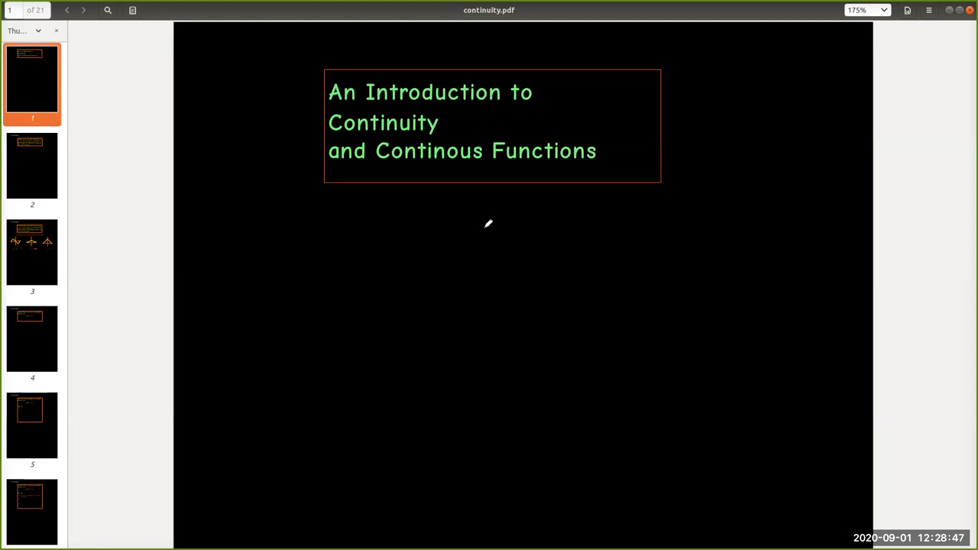
{"action": "mouse_move", "coordinate": [494, 226]}
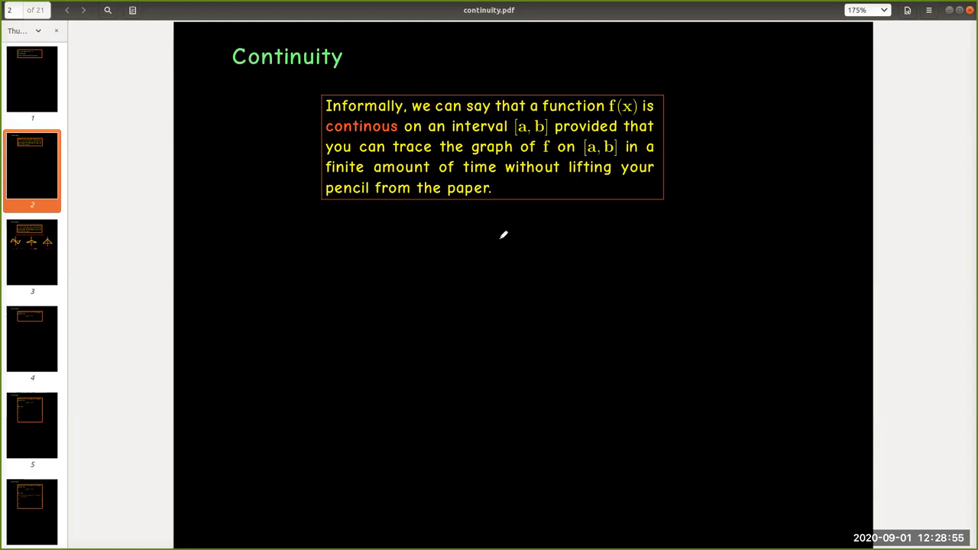
{"action": "mouse_move", "coordinate": [506, 237]}
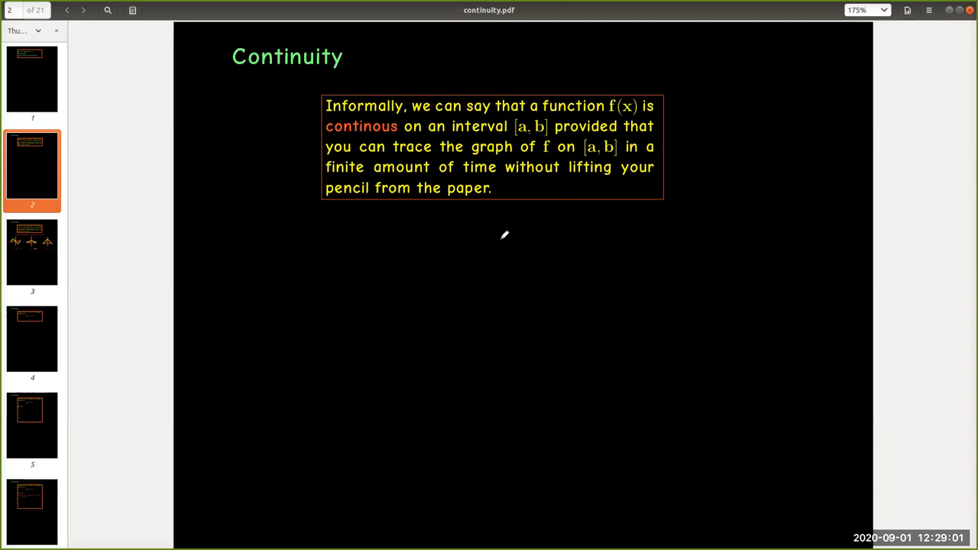
{"action": "mouse_move", "coordinate": [504, 238]}
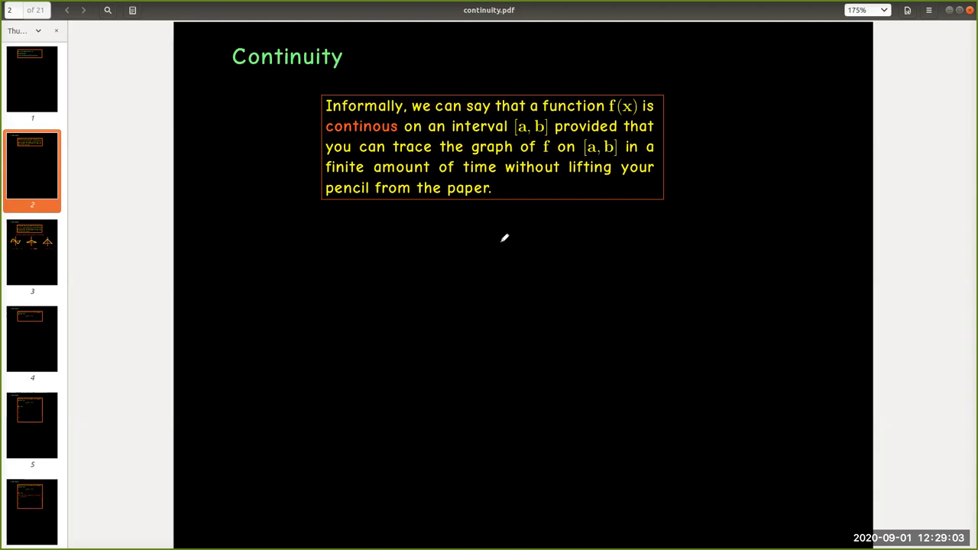
{"action": "mouse_move", "coordinate": [517, 247]}
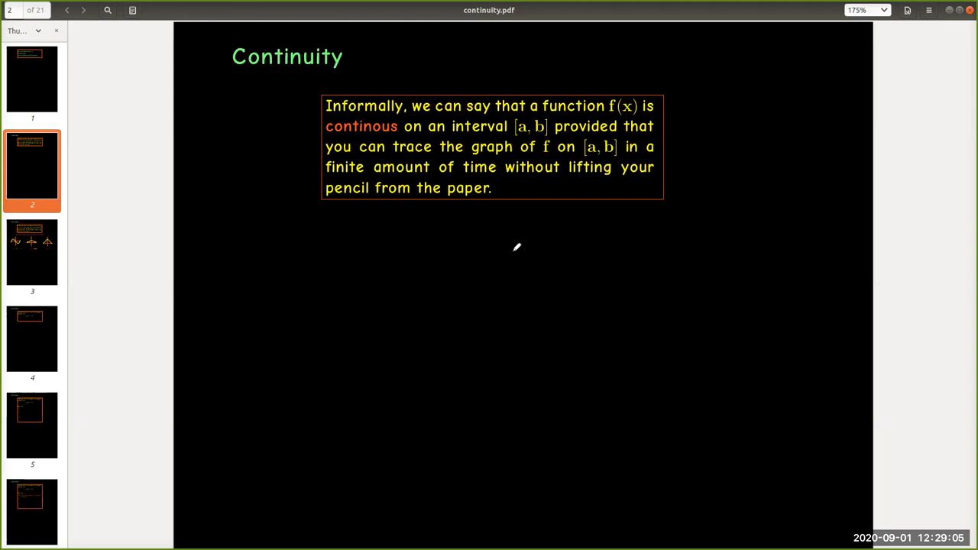
{"action": "mouse_move", "coordinate": [526, 253]}
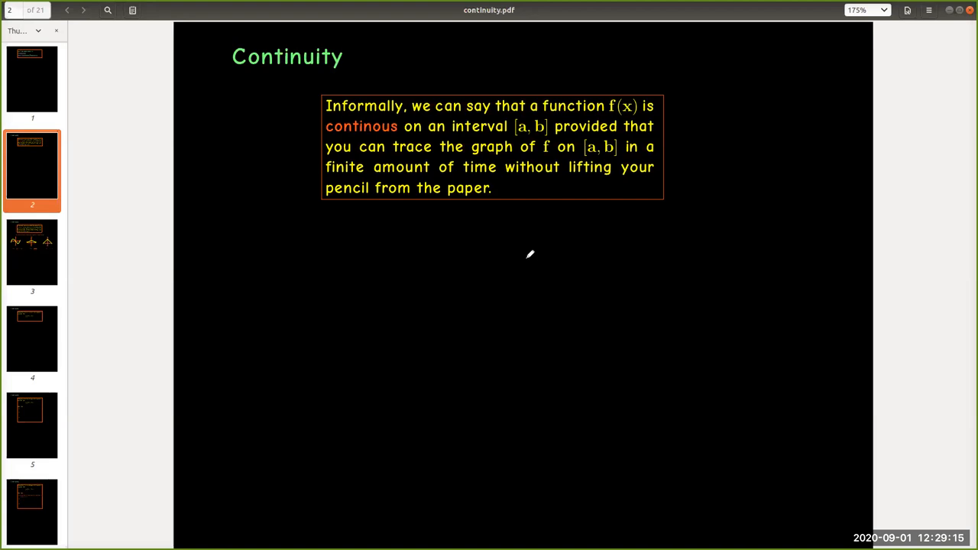
{"action": "mouse_move", "coordinate": [536, 259]}
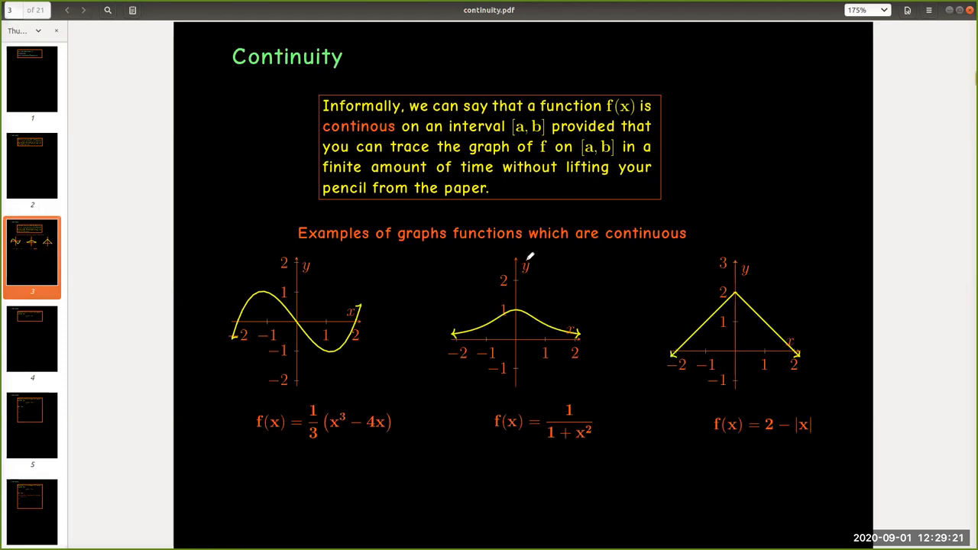
{"action": "mouse_move", "coordinate": [624, 333]}
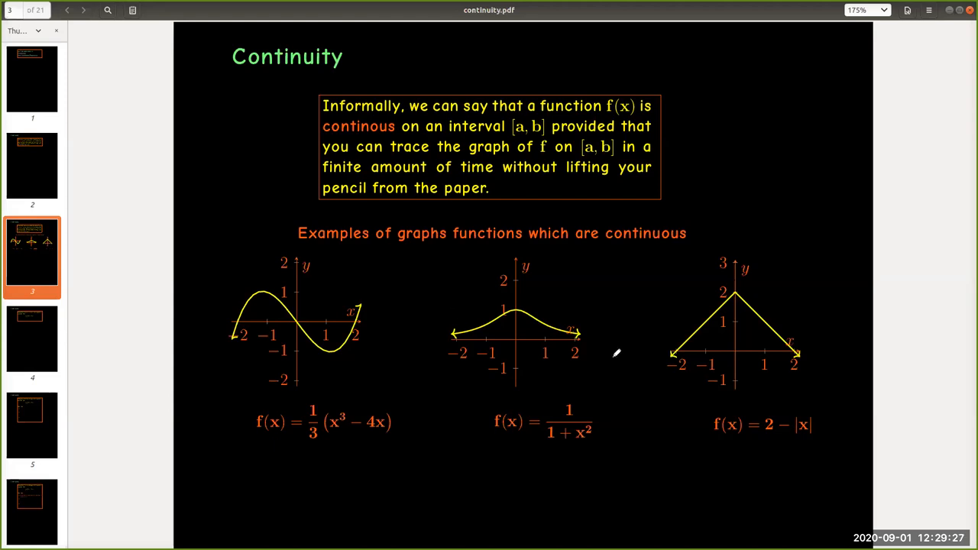
{"action": "mouse_move", "coordinate": [611, 343]}
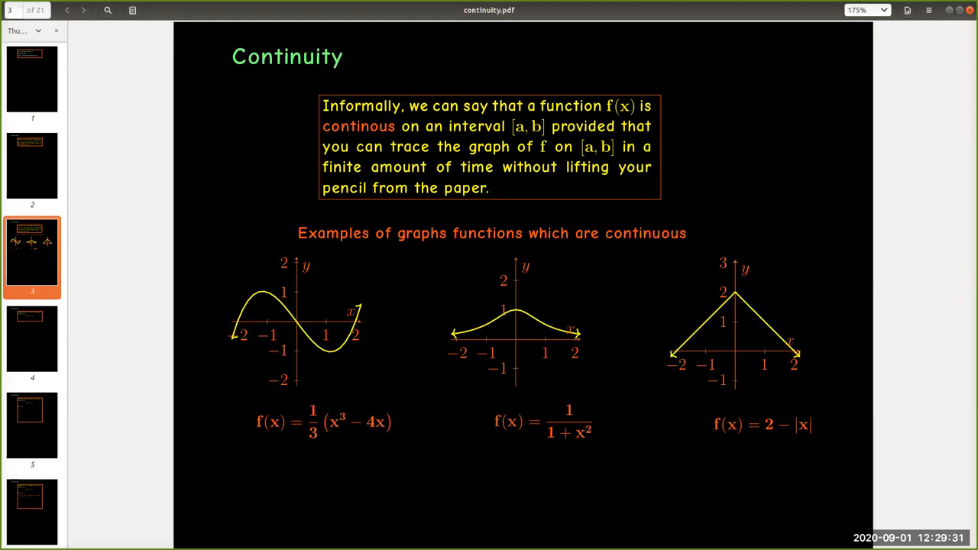
Advance from the continuous-graph examples to the slide defining continuity at a number a.
{"action": "left_click", "coordinate": [82, 9]}
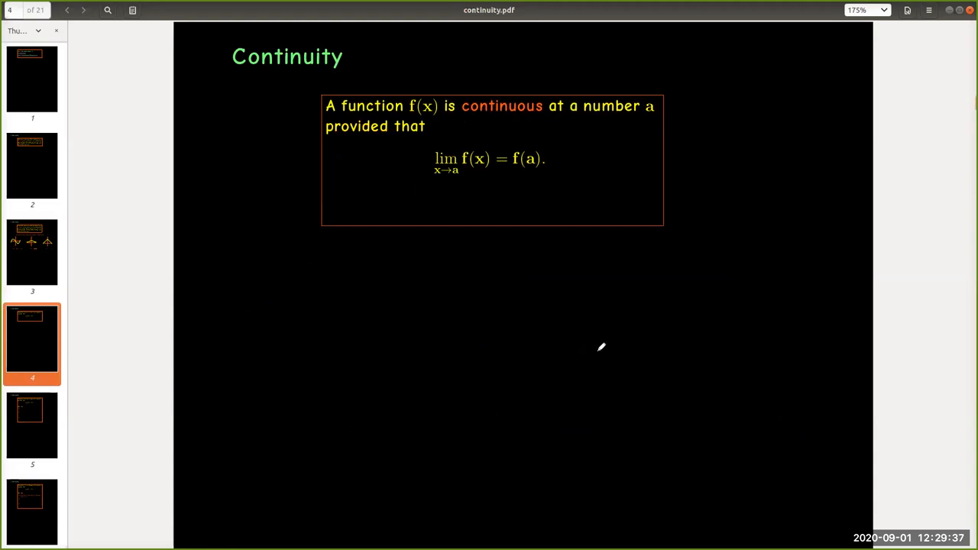
{"action": "mouse_move", "coordinate": [601, 346]}
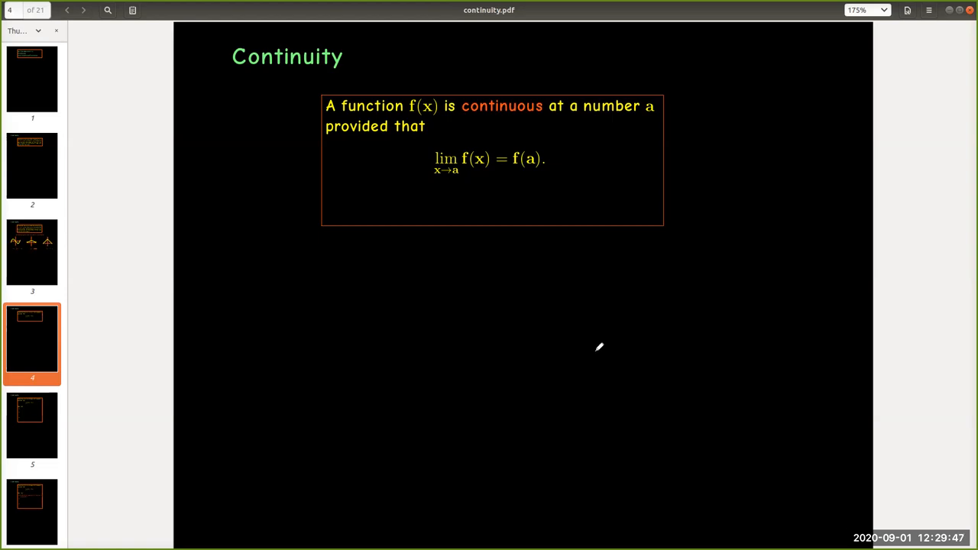
{"action": "mouse_move", "coordinate": [599, 349]}
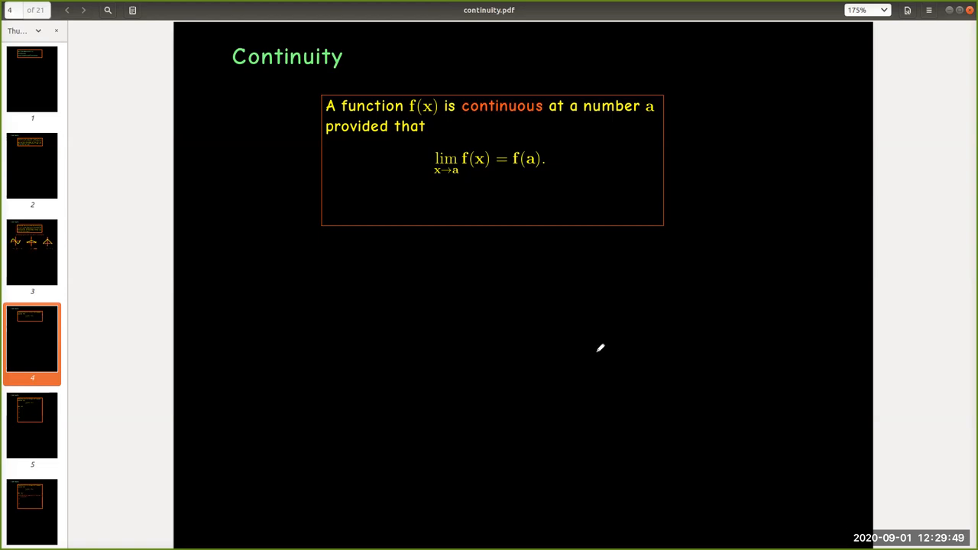
{"action": "mouse_move", "coordinate": [599, 349]}
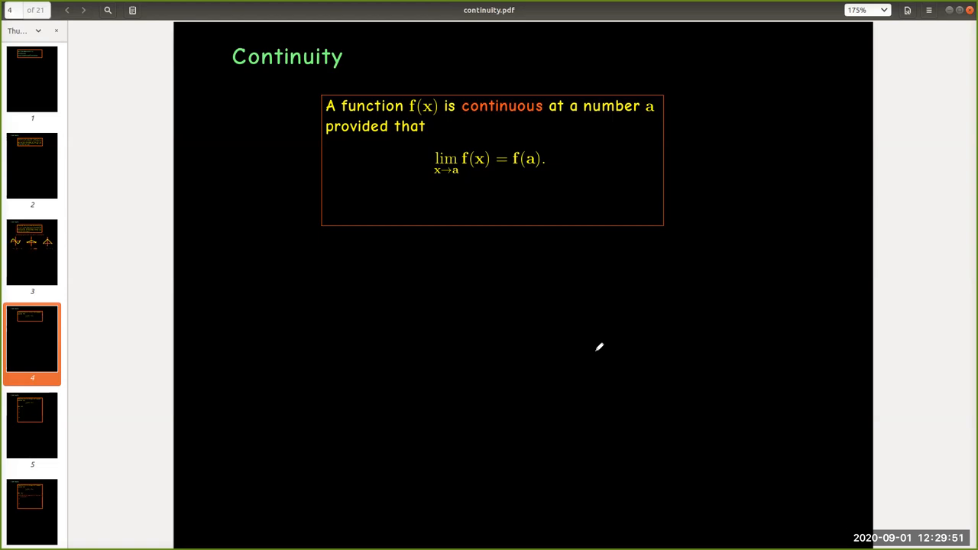
{"action": "mouse_move", "coordinate": [598, 344]}
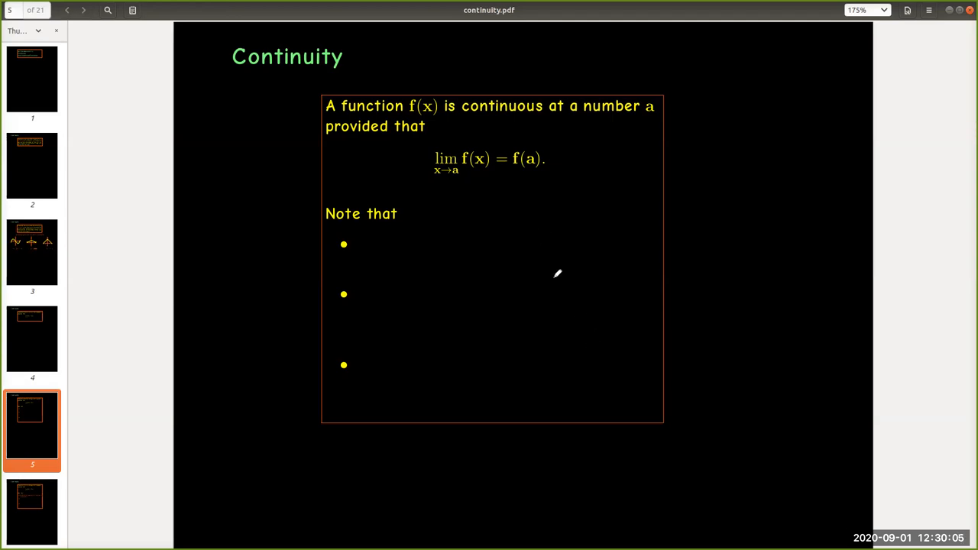
Advance to page 6, revealing the note that continuity is a property at a given point.
{"action": "left_click", "coordinate": [83, 9]}
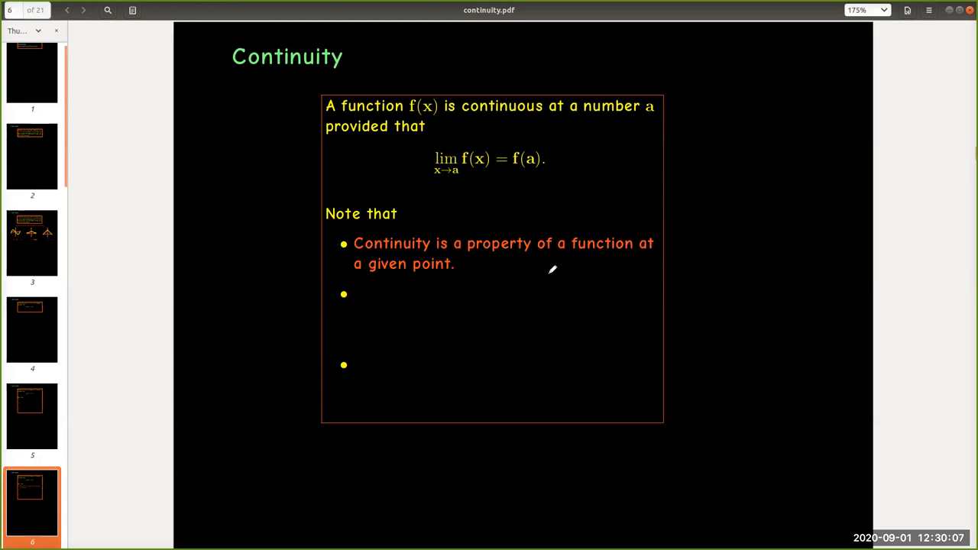
{"action": "mouse_move", "coordinate": [558, 273]}
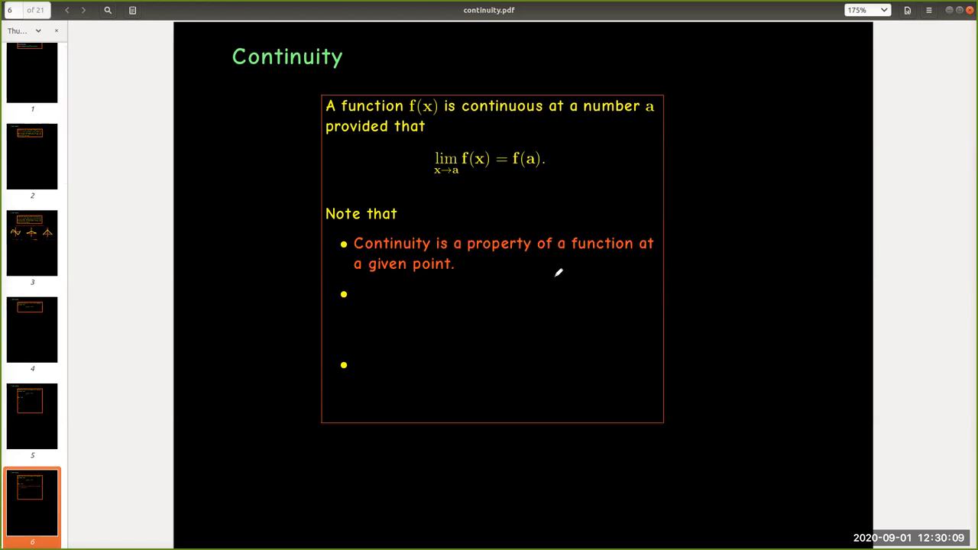
{"action": "mouse_move", "coordinate": [559, 275]}
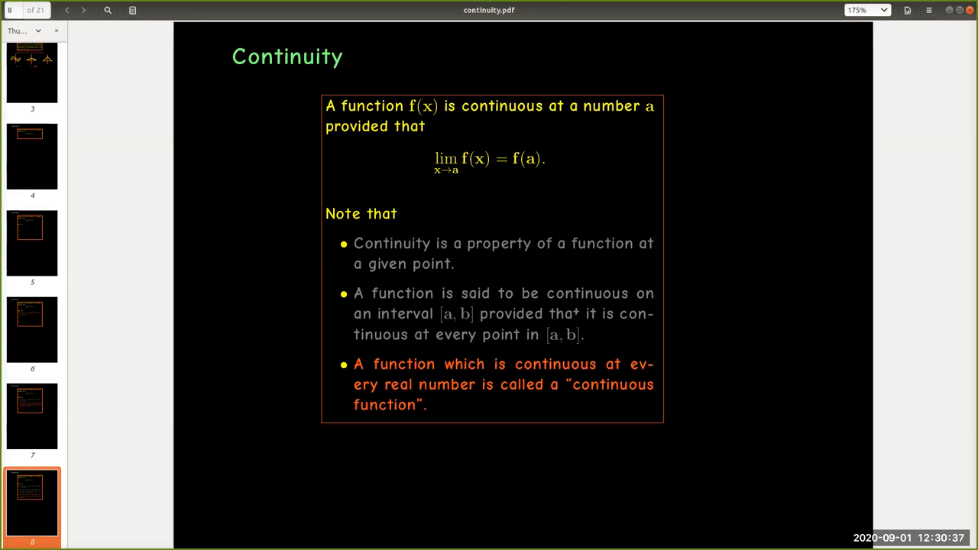
{"action": "mouse_move", "coordinate": [575, 315]}
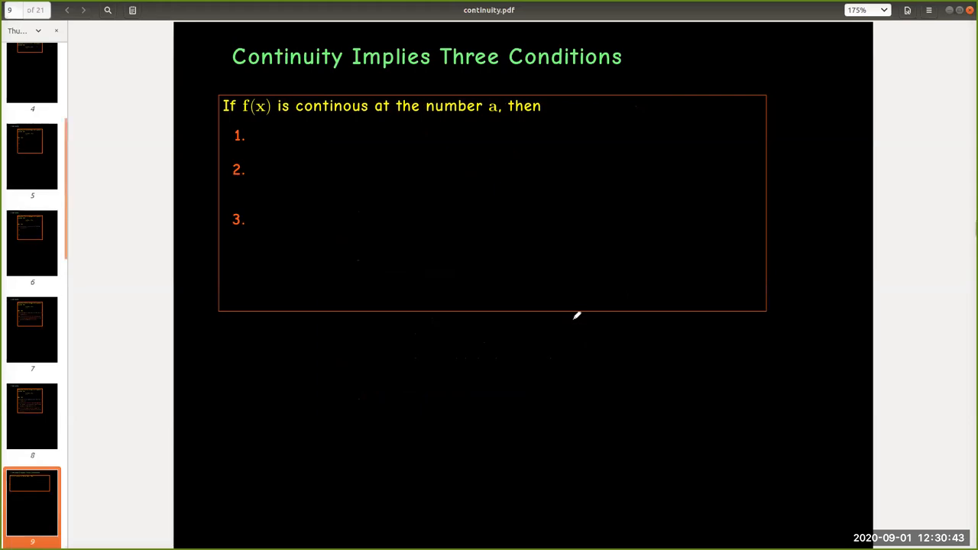
{"action": "mouse_move", "coordinate": [573, 309]}
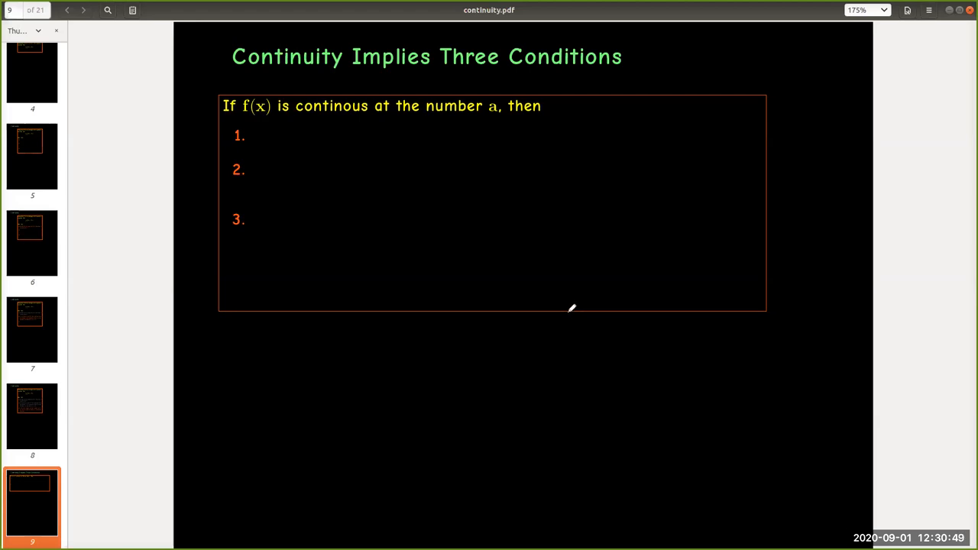
{"action": "mouse_move", "coordinate": [568, 306]}
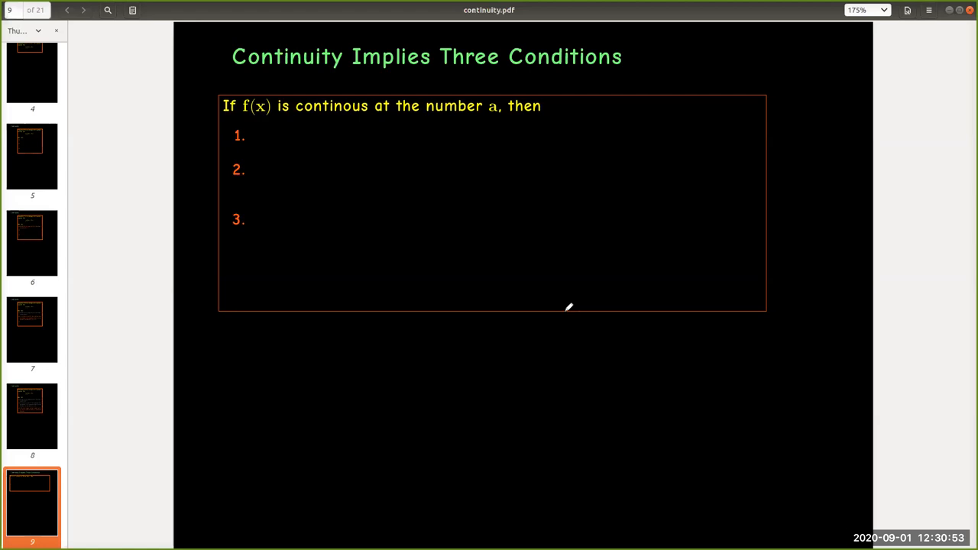
{"action": "mouse_move", "coordinate": [569, 305]}
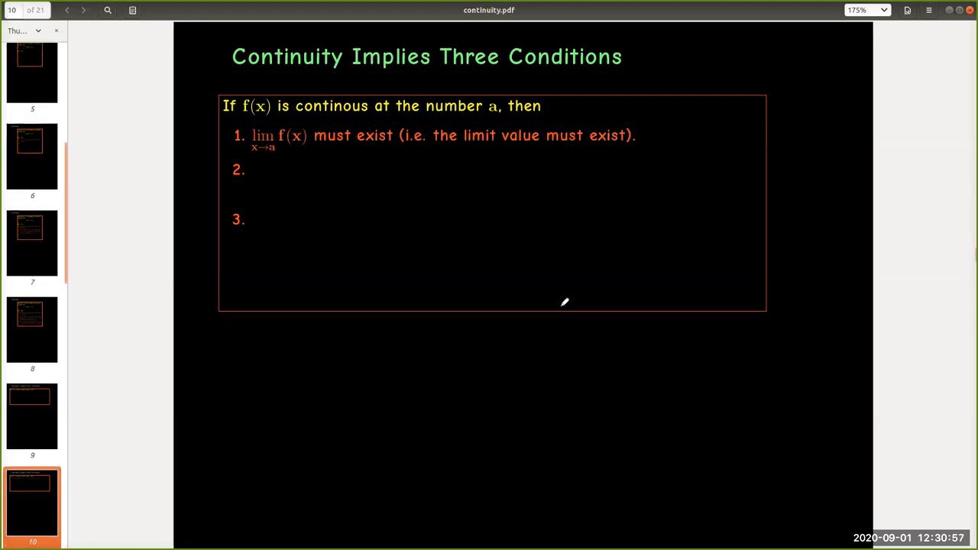
{"action": "mouse_move", "coordinate": [566, 303]}
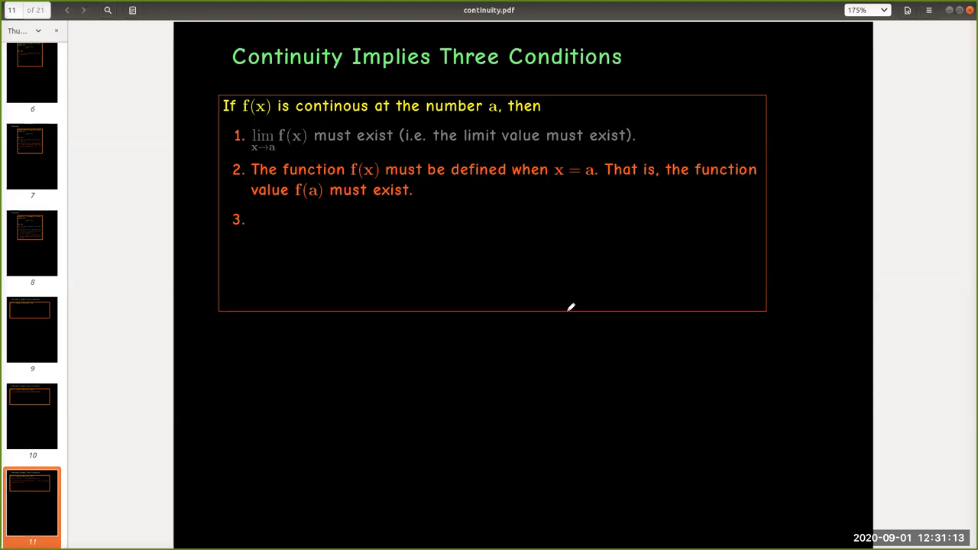
Advance to page 12, where all three conditions implied by continuity are revealed.
{"action": "left_click", "coordinate": [83, 10]}
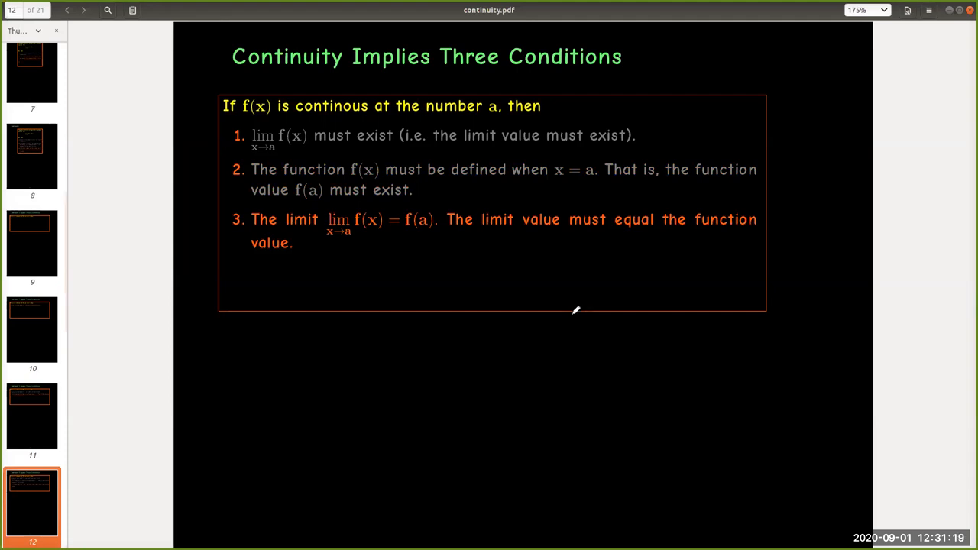
{"action": "mouse_move", "coordinate": [566, 297]}
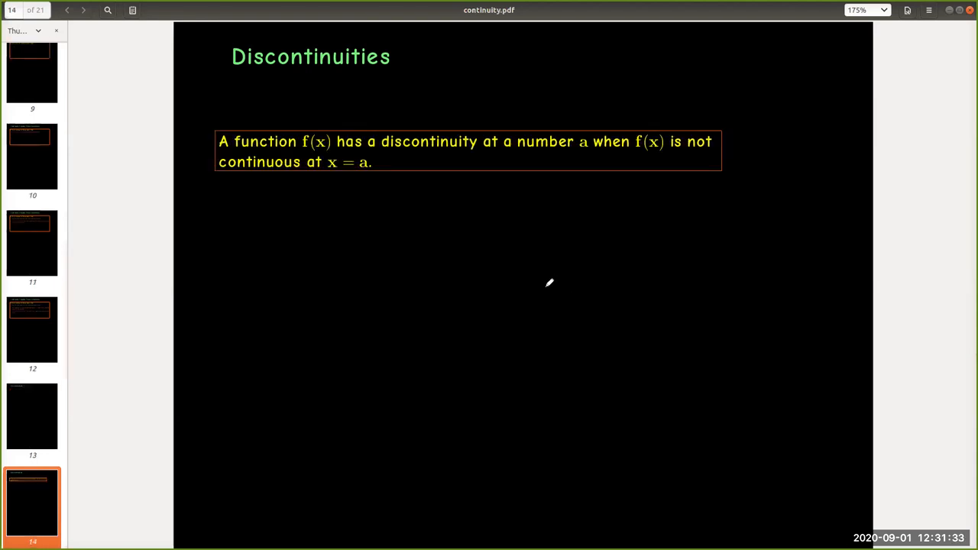
{"action": "mouse_move", "coordinate": [557, 289]}
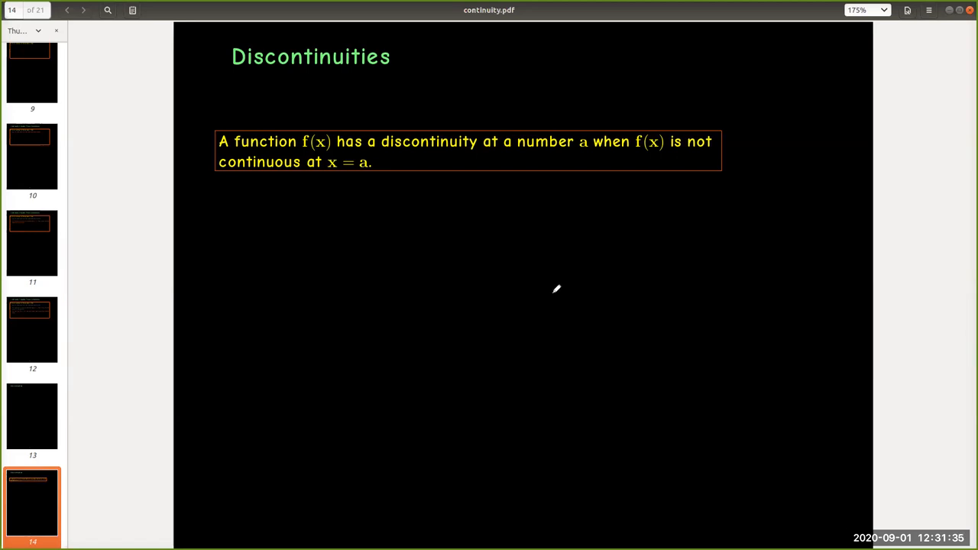
{"action": "mouse_move", "coordinate": [559, 291]}
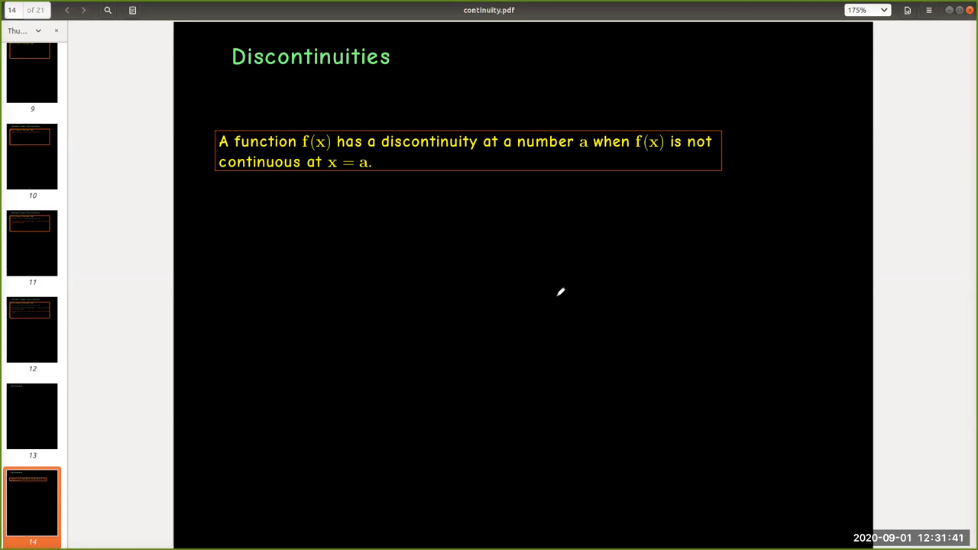
{"action": "mouse_move", "coordinate": [559, 292]}
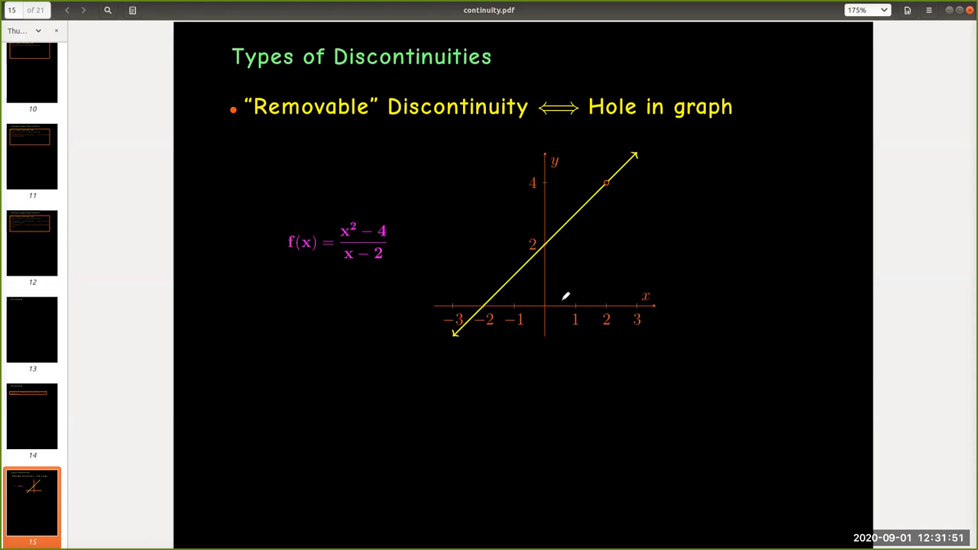
{"action": "mouse_move", "coordinate": [578, 312]}
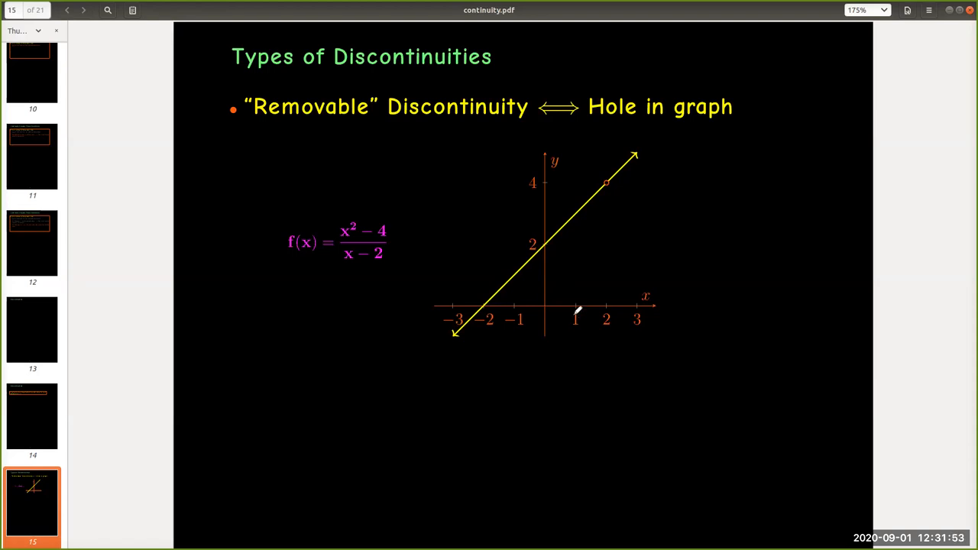
{"action": "mouse_move", "coordinate": [604, 353]}
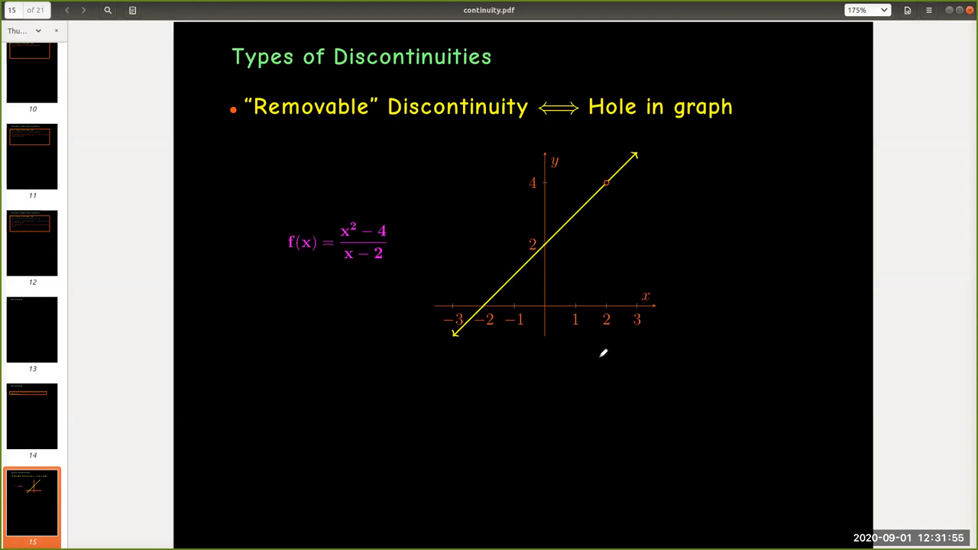
{"action": "mouse_move", "coordinate": [600, 346]}
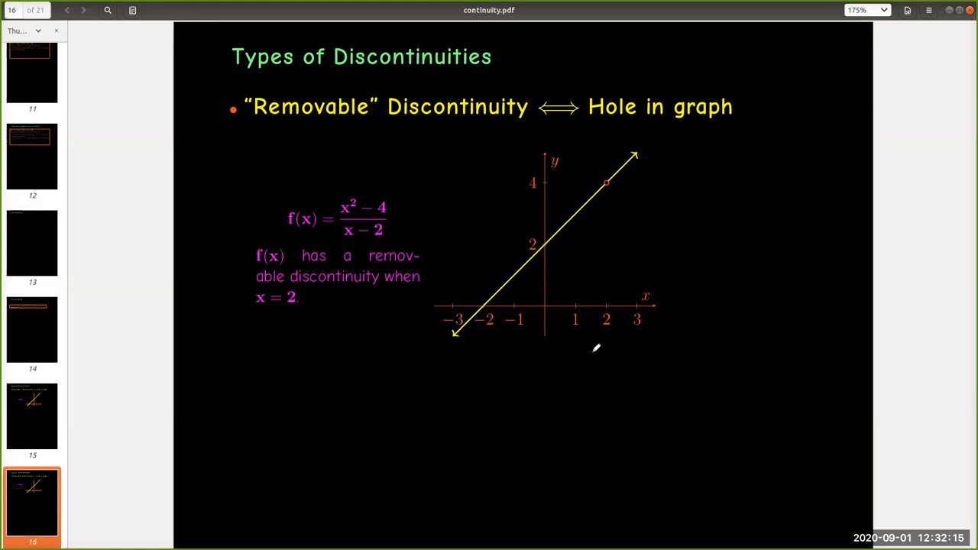
{"action": "mouse_move", "coordinate": [595, 343]}
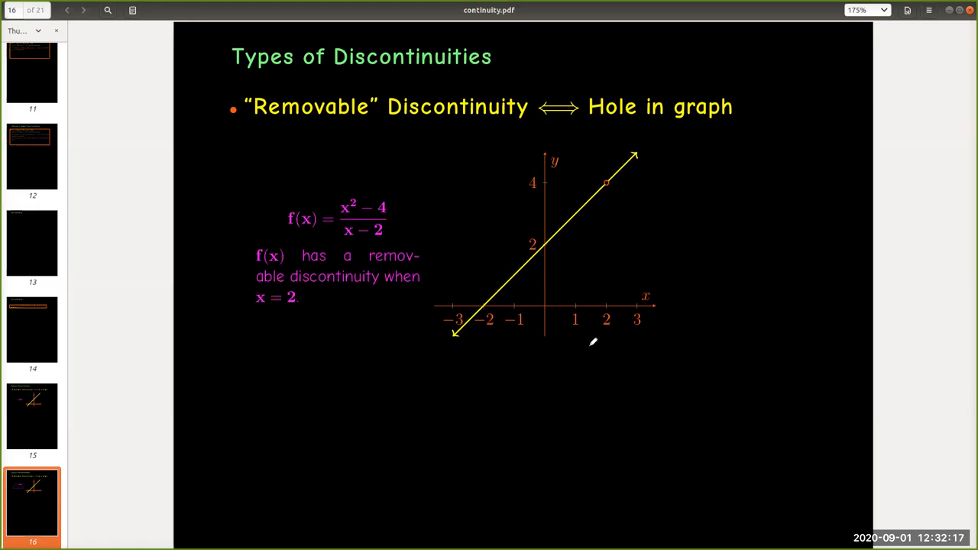
{"action": "mouse_move", "coordinate": [594, 344]}
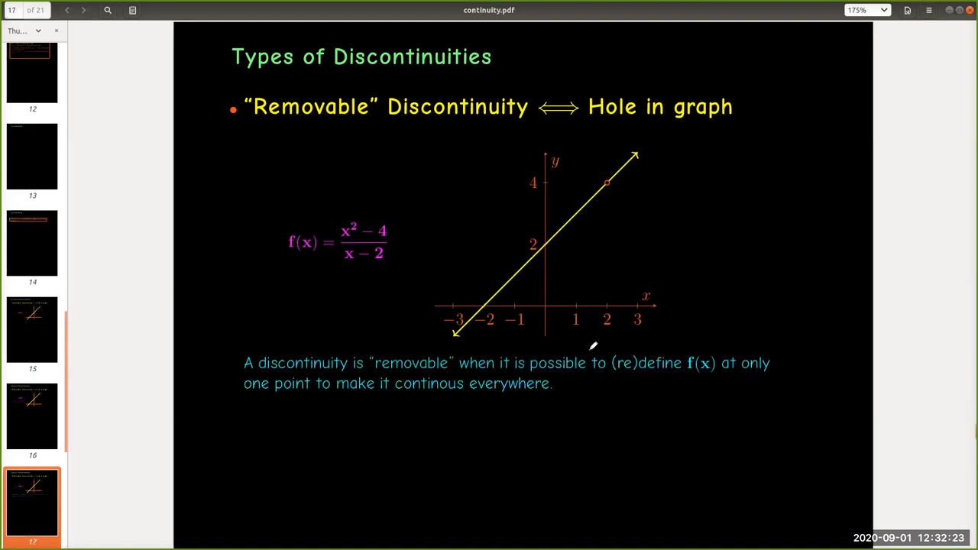
{"action": "mouse_move", "coordinate": [612, 365]}
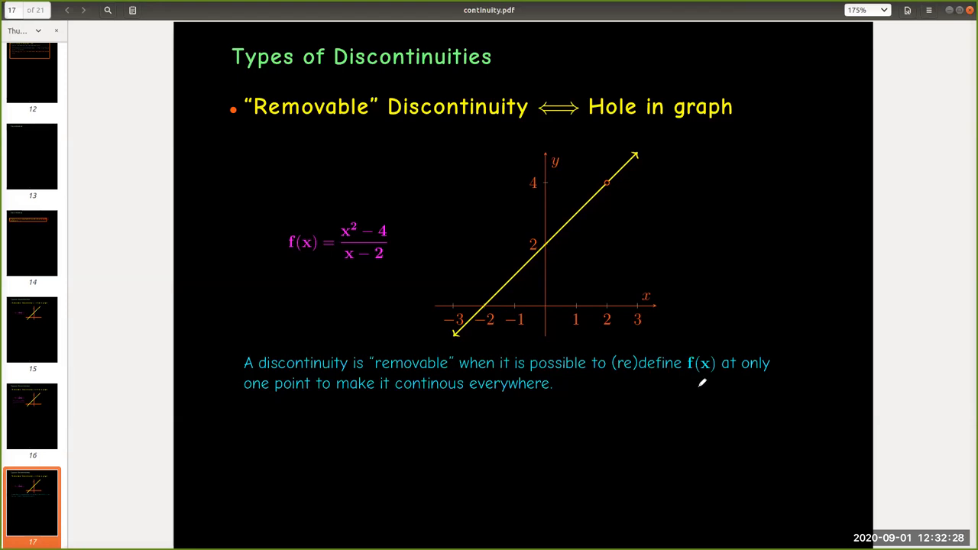
{"action": "mouse_move", "coordinate": [673, 379]}
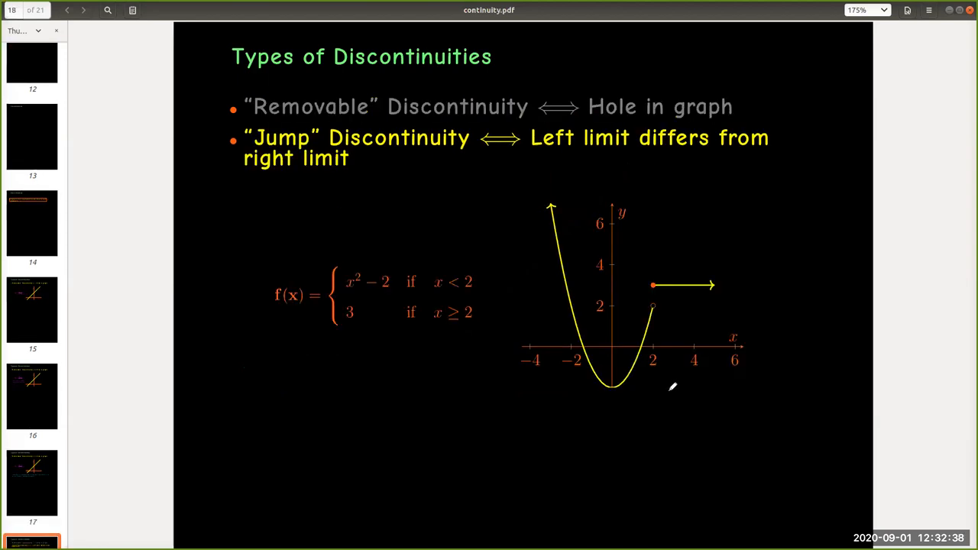
{"action": "scroll", "scroll_direction": "down", "scroll_amount": 3}
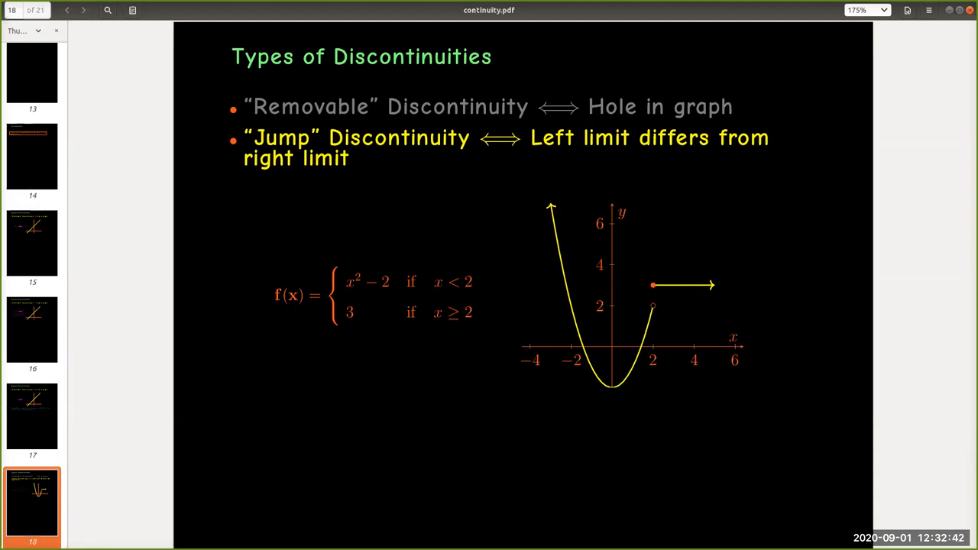
{"action": "mouse_move", "coordinate": [667, 385]}
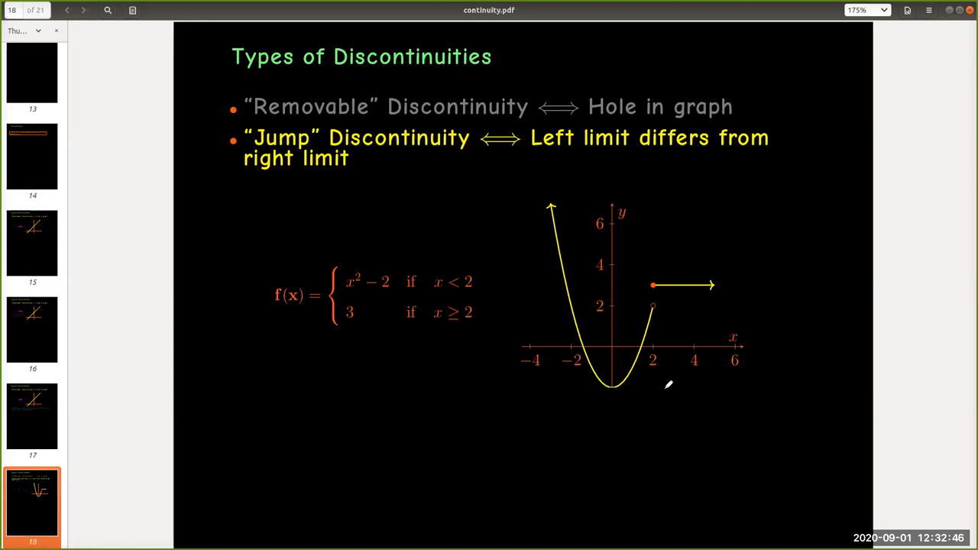
{"action": "mouse_move", "coordinate": [673, 309]}
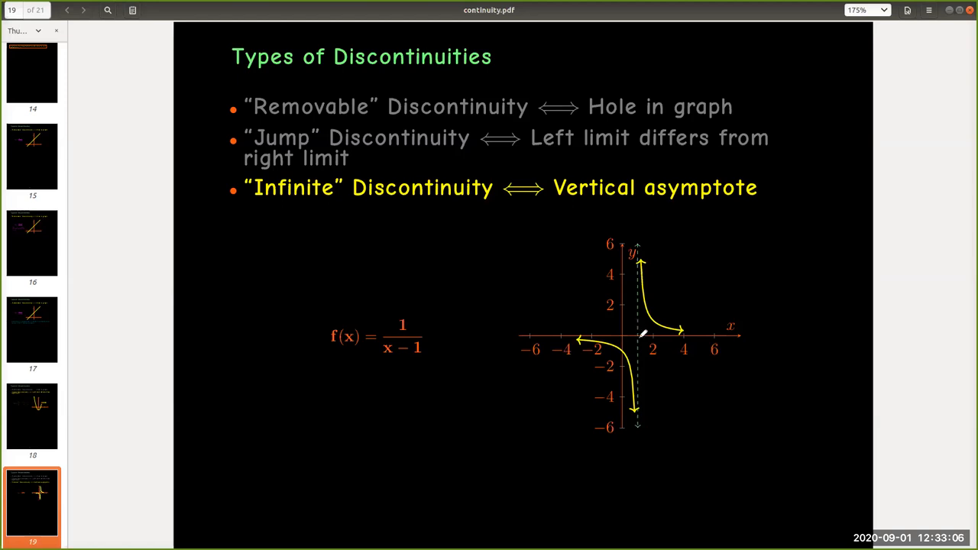
{"action": "mouse_move", "coordinate": [642, 335]}
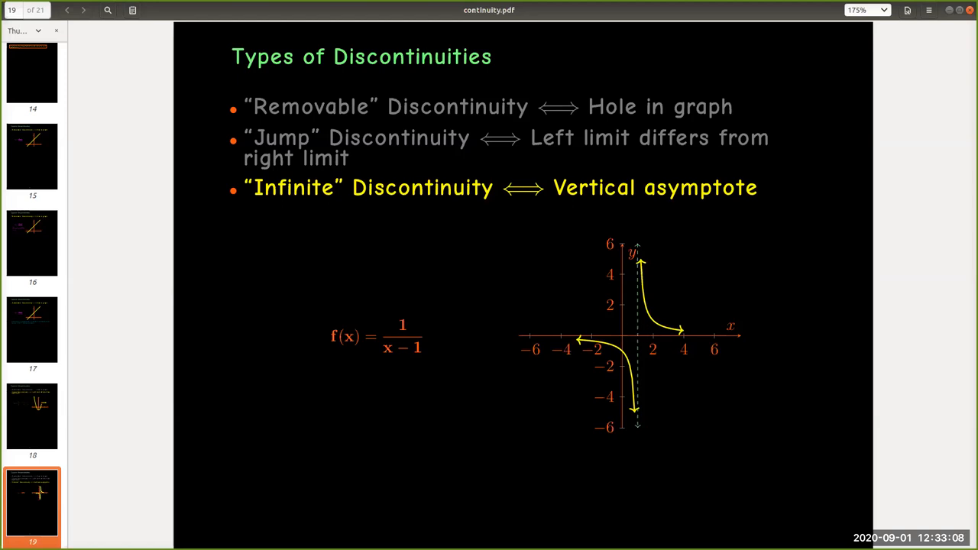
{"action": "mouse_move", "coordinate": [656, 337]}
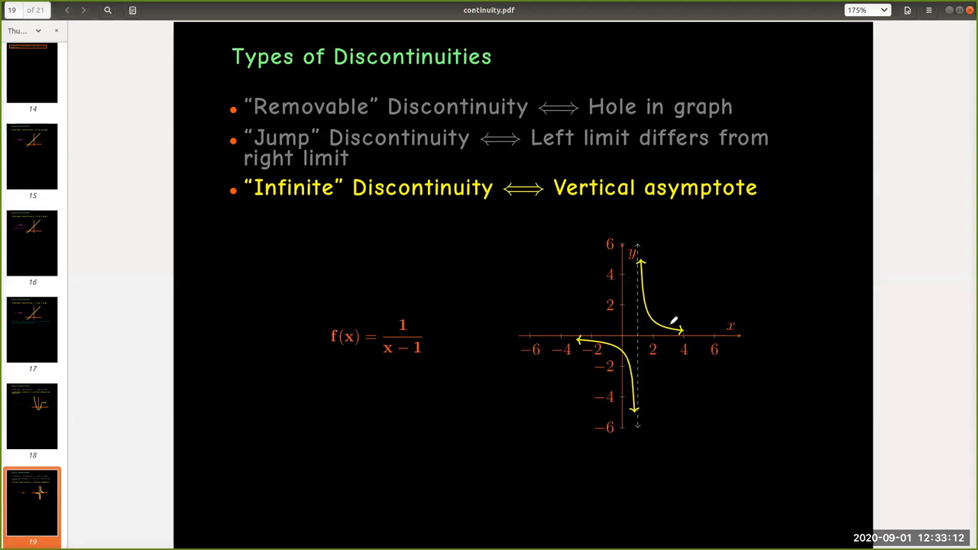
{"action": "mouse_move", "coordinate": [662, 342]}
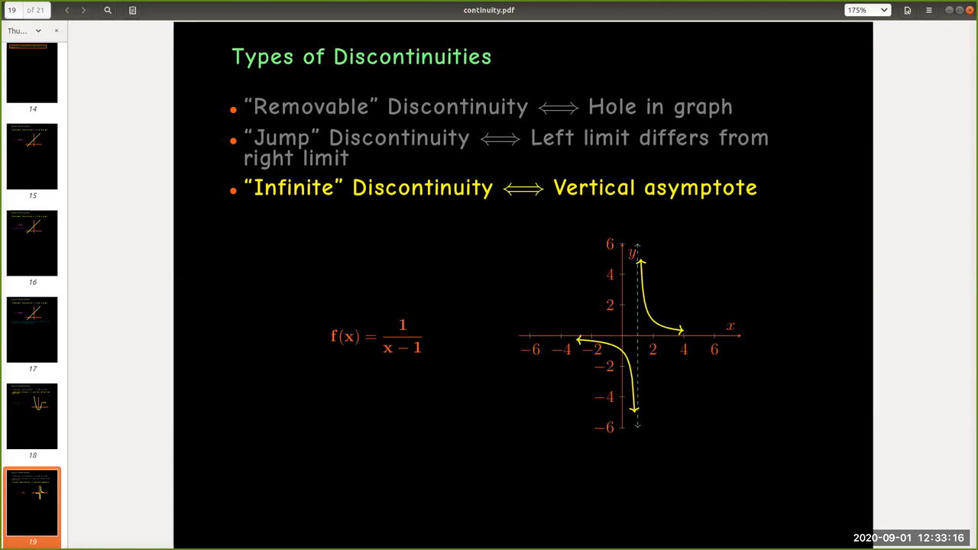
{"action": "mouse_move", "coordinate": [663, 349]}
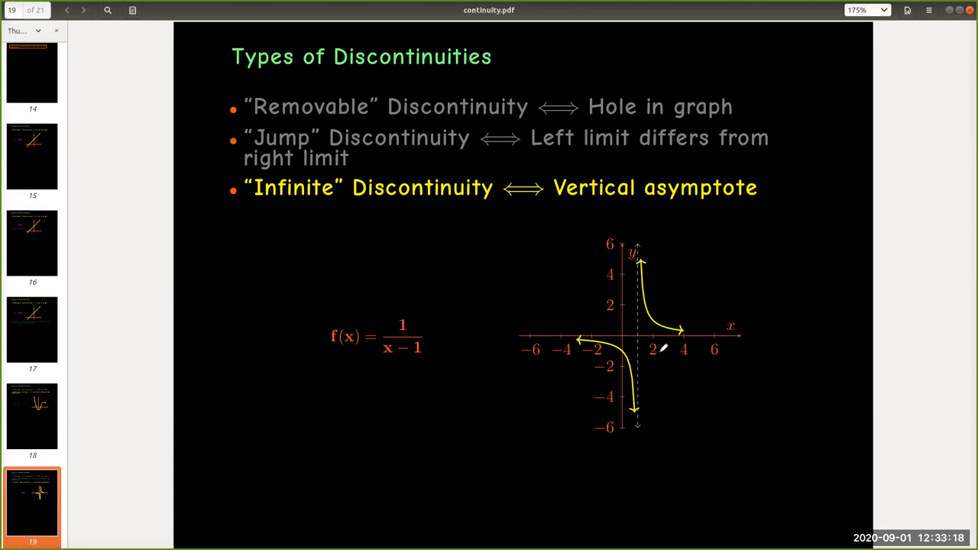
Advance past Infinite Discontinuity to the slide defining continuity from the left and right.
{"action": "left_click", "coordinate": [83, 9]}
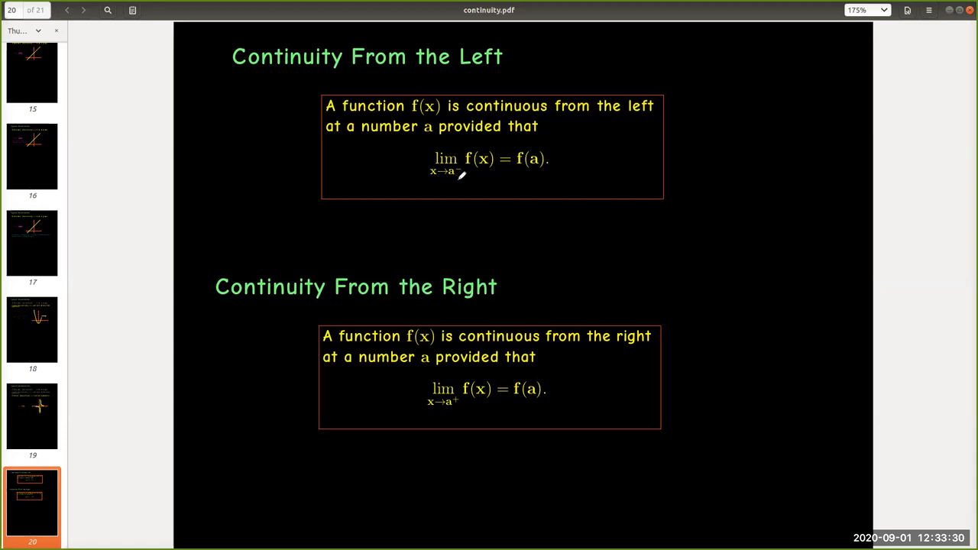
{"action": "mouse_move", "coordinate": [477, 177]}
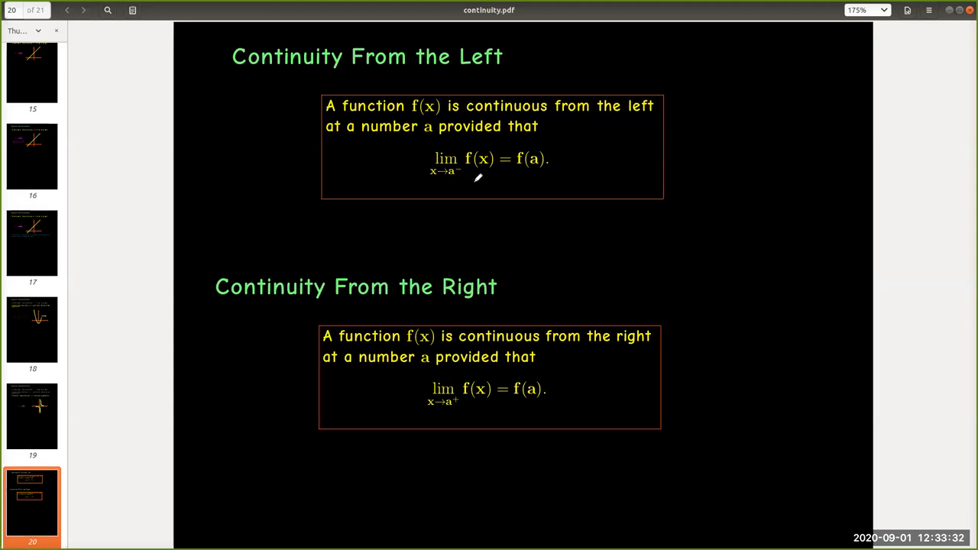
{"action": "mouse_move", "coordinate": [489, 182]}
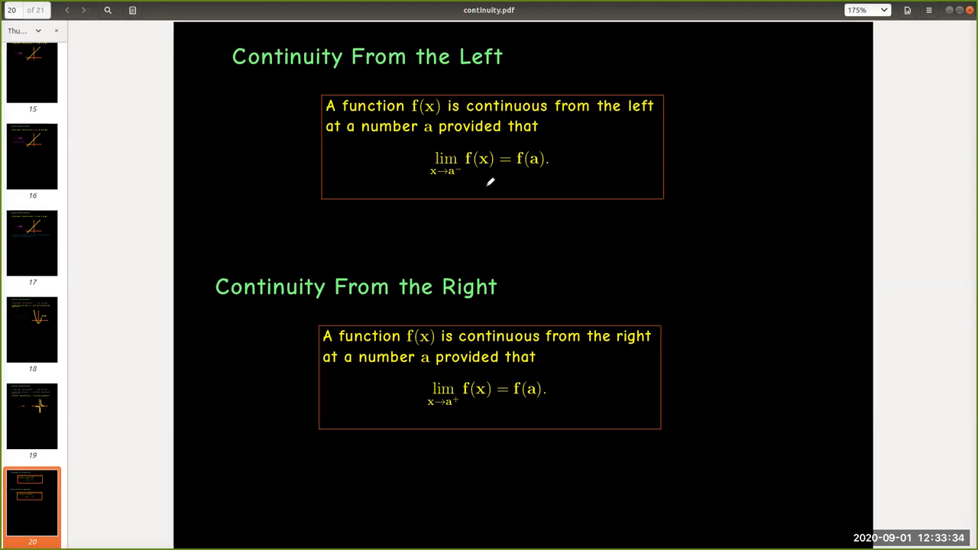
{"action": "mouse_move", "coordinate": [491, 183]}
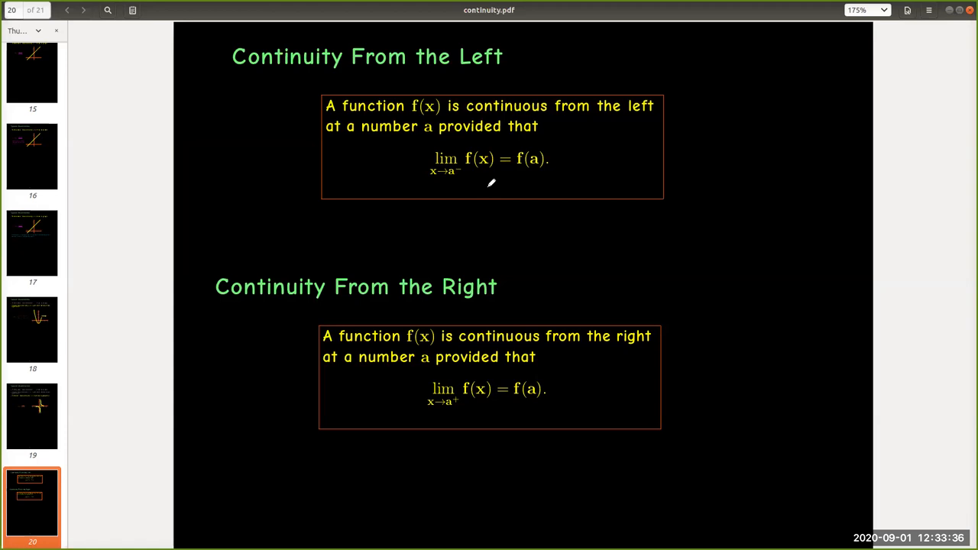
{"action": "mouse_move", "coordinate": [494, 184]}
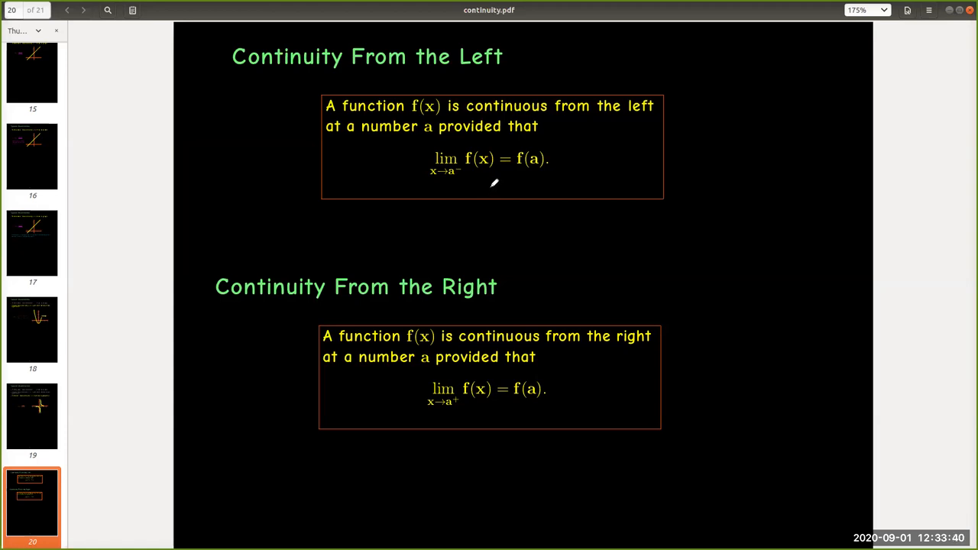
{"action": "mouse_move", "coordinate": [492, 180]}
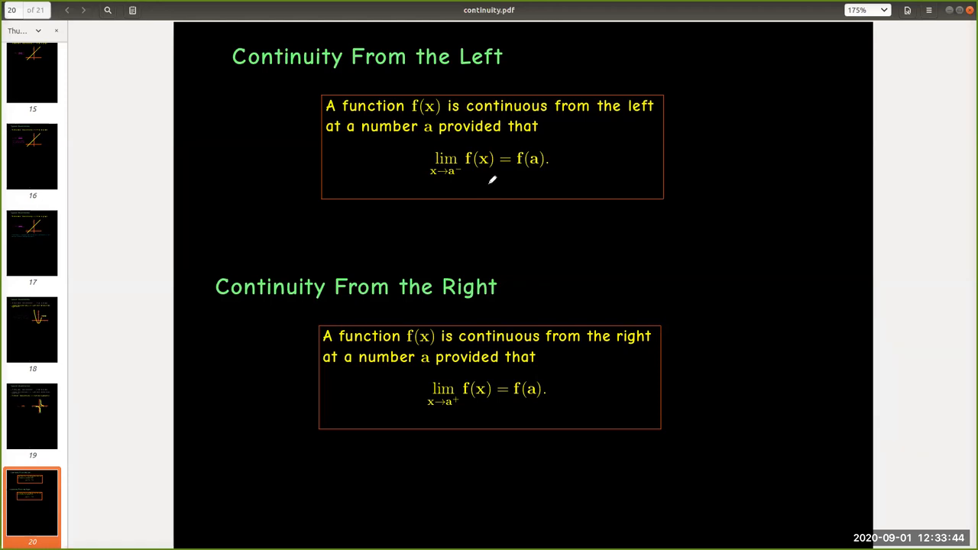
{"action": "mouse_move", "coordinate": [501, 186]}
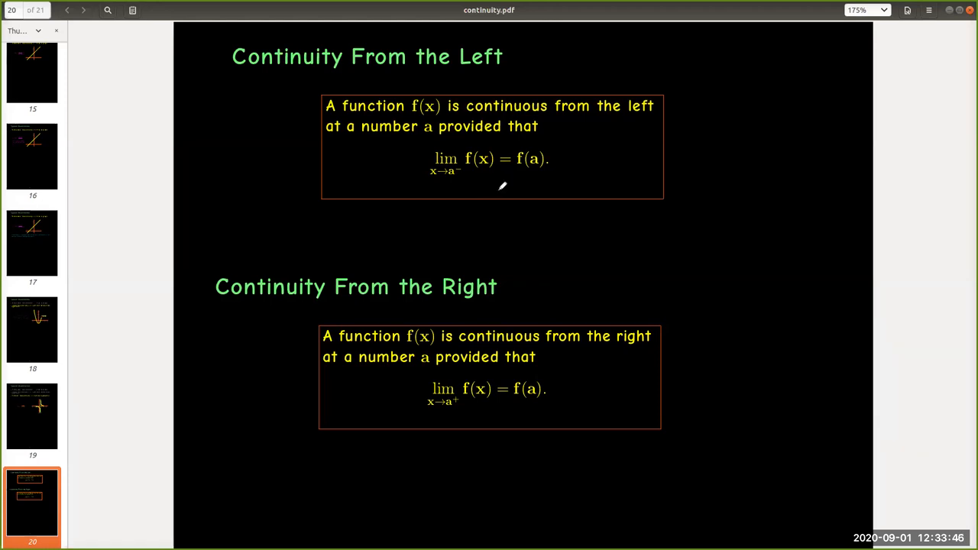
{"action": "mouse_move", "coordinate": [512, 273]}
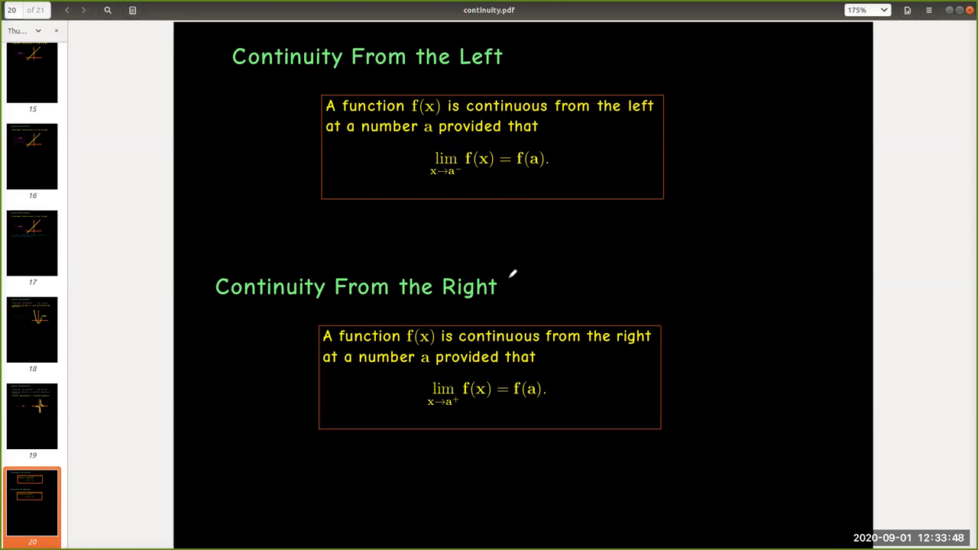
{"action": "mouse_move", "coordinate": [542, 286]}
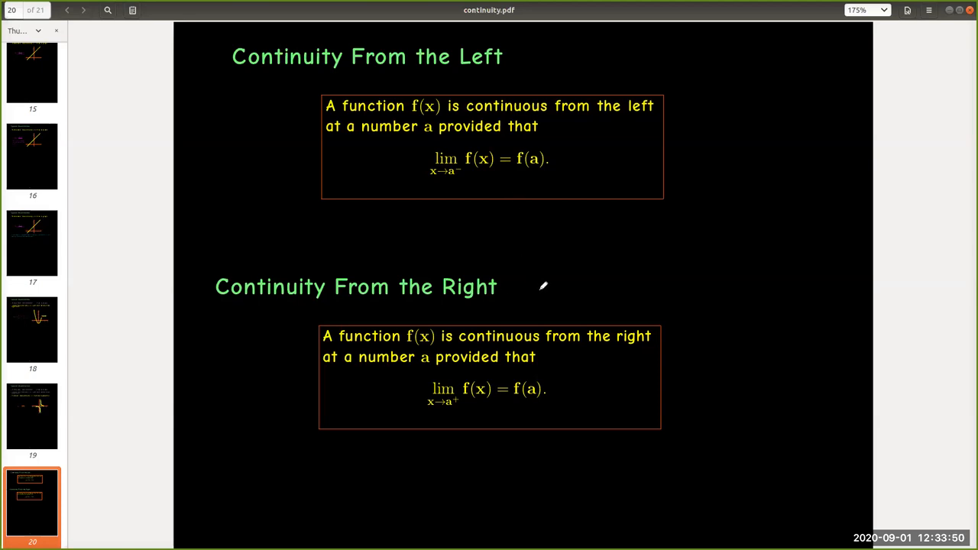
{"action": "mouse_move", "coordinate": [552, 294]}
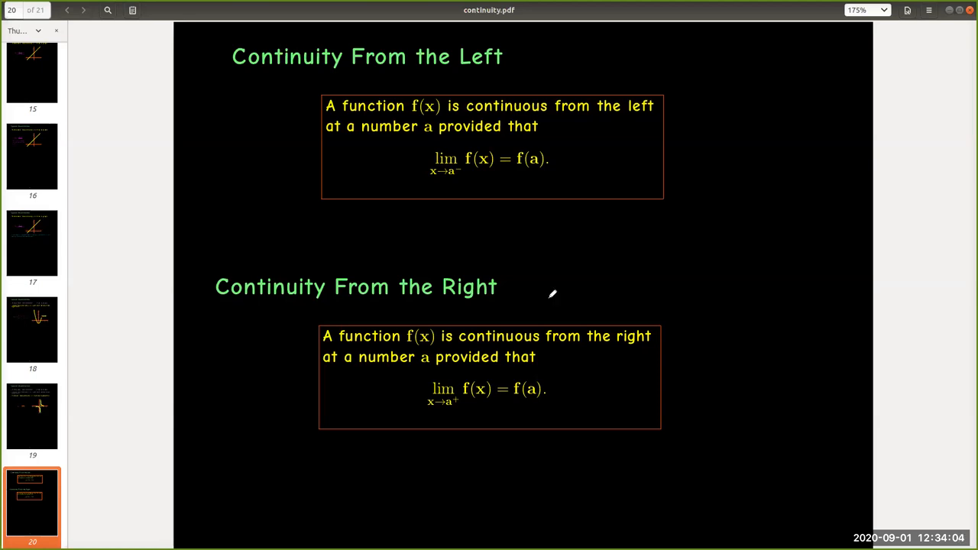
Advance to page 21, the Example where f is right- but not left-continuous at x = 2.
{"action": "left_click", "coordinate": [83, 9]}
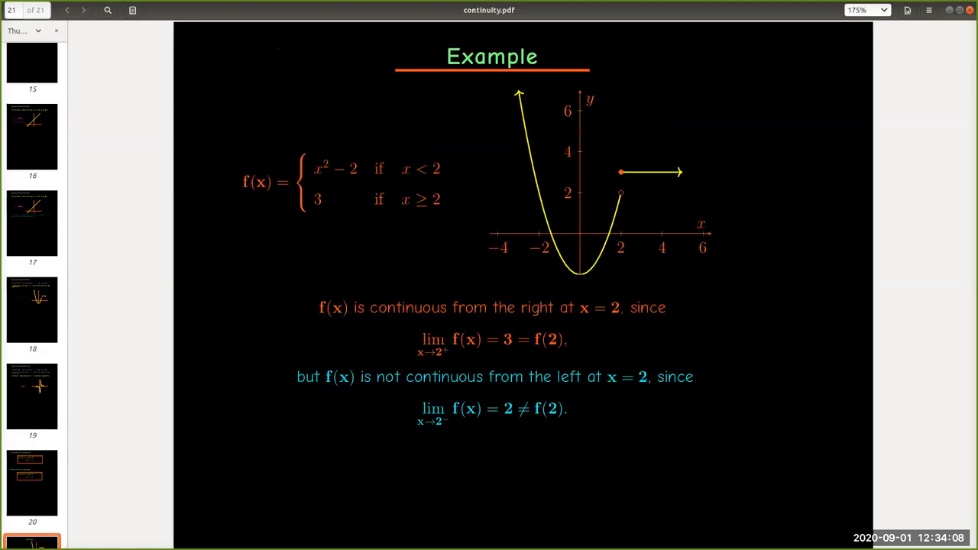
{"action": "scroll", "scroll_direction": "down", "scroll_amount": 3}
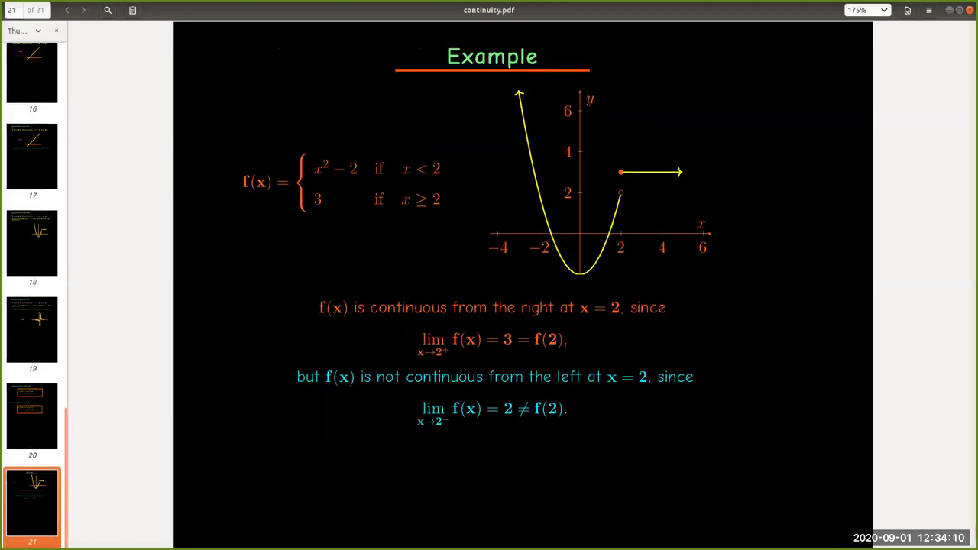
{"action": "mouse_move", "coordinate": [571, 289]}
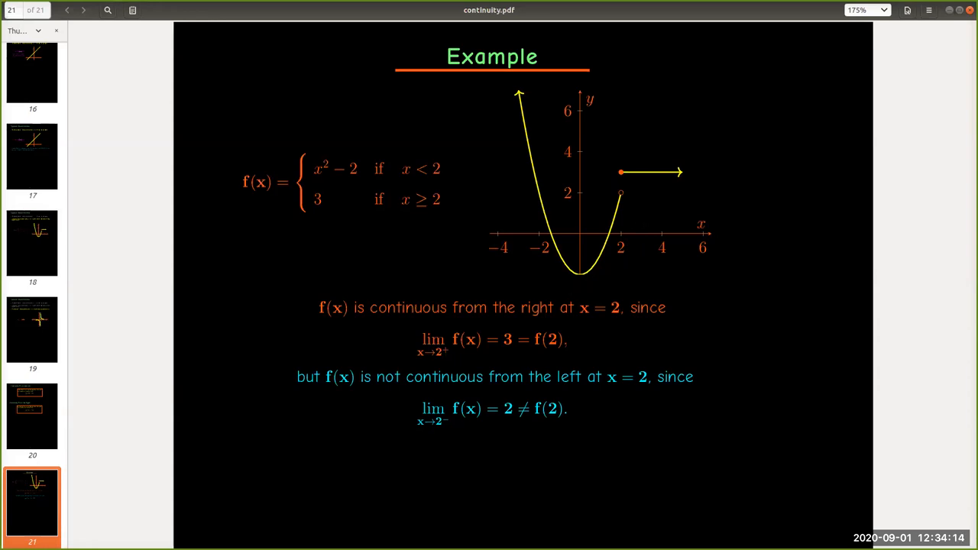
{"action": "mouse_move", "coordinate": [626, 223]}
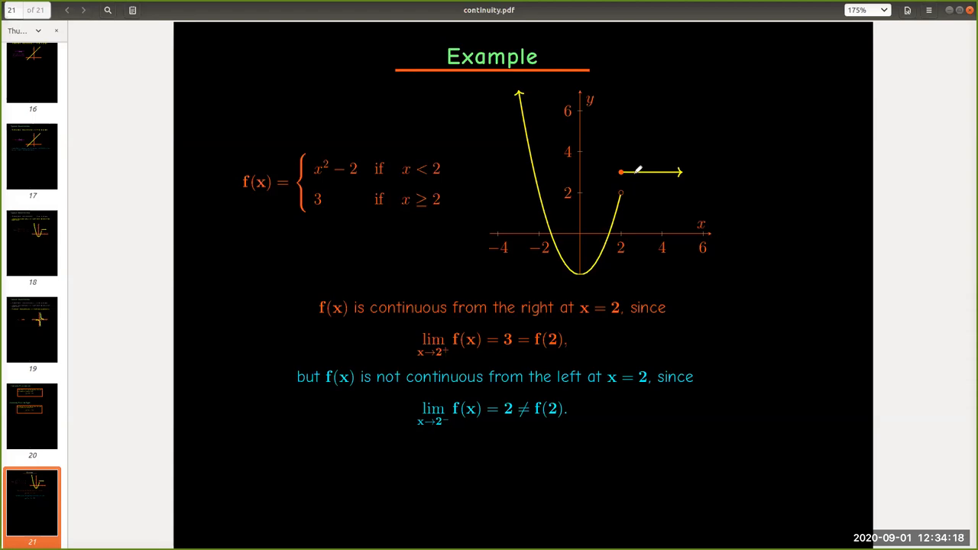
{"action": "mouse_move", "coordinate": [633, 190]}
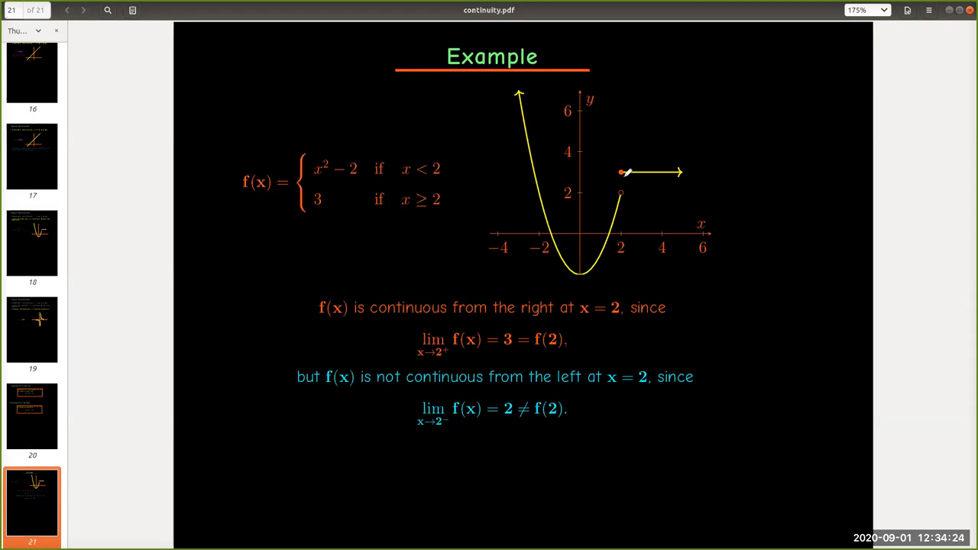
{"action": "mouse_move", "coordinate": [688, 170]}
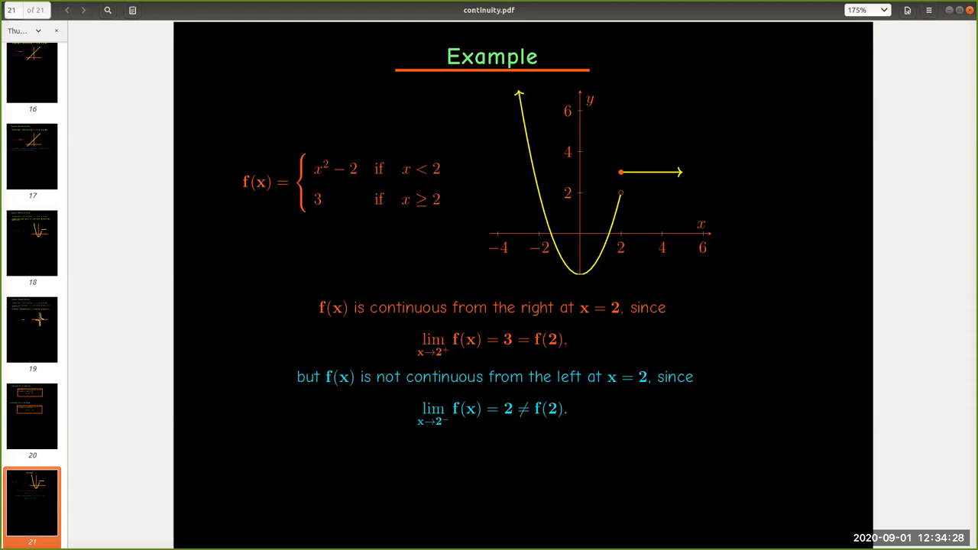
Highlight the graph's horizontal ray at y = 3 starting from x = 2 in purple.
{"action": "left_click_drag", "start_coordinate": [621, 169], "coordinate": [682, 170]}
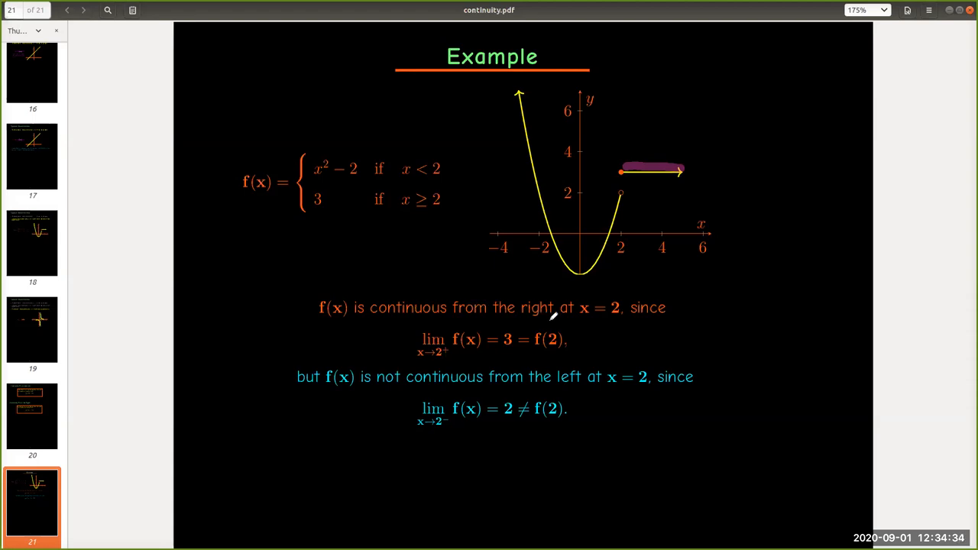
{"action": "mouse_move", "coordinate": [472, 314]}
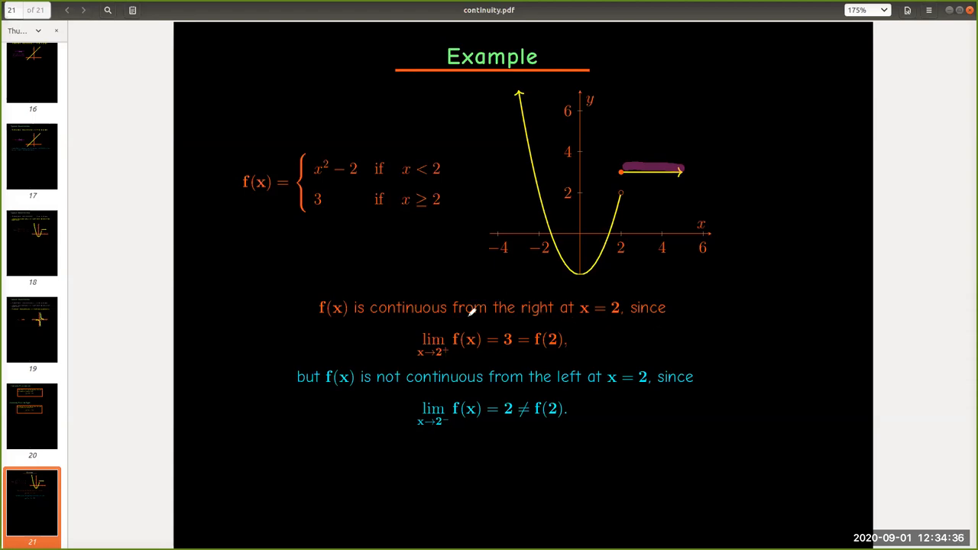
{"action": "mouse_move", "coordinate": [450, 344]}
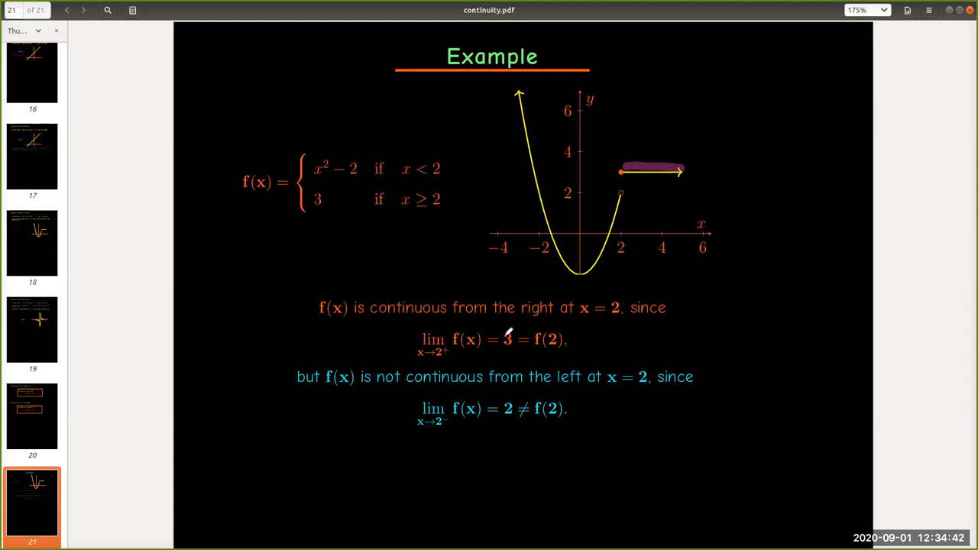
{"action": "mouse_move", "coordinate": [543, 348]}
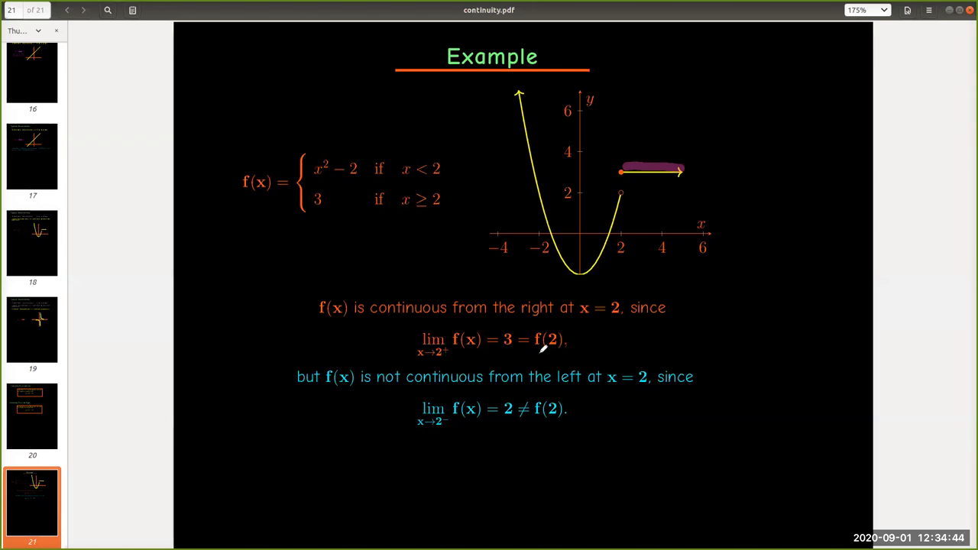
{"action": "mouse_move", "coordinate": [612, 300]}
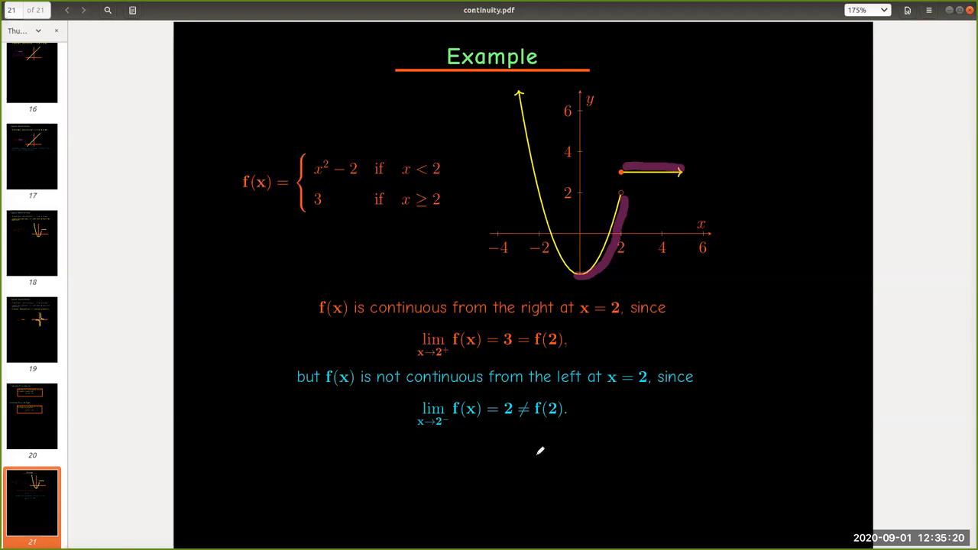
{"action": "mouse_move", "coordinate": [552, 455]}
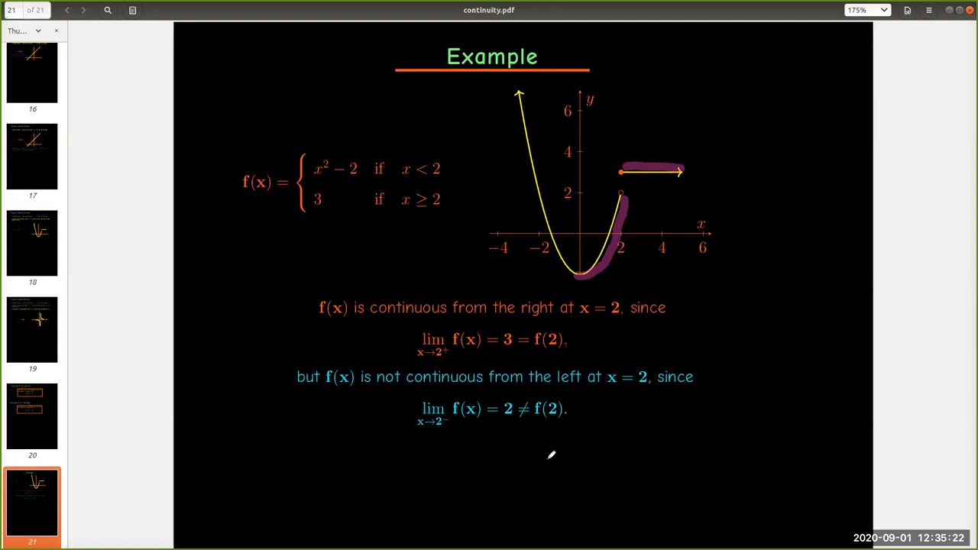